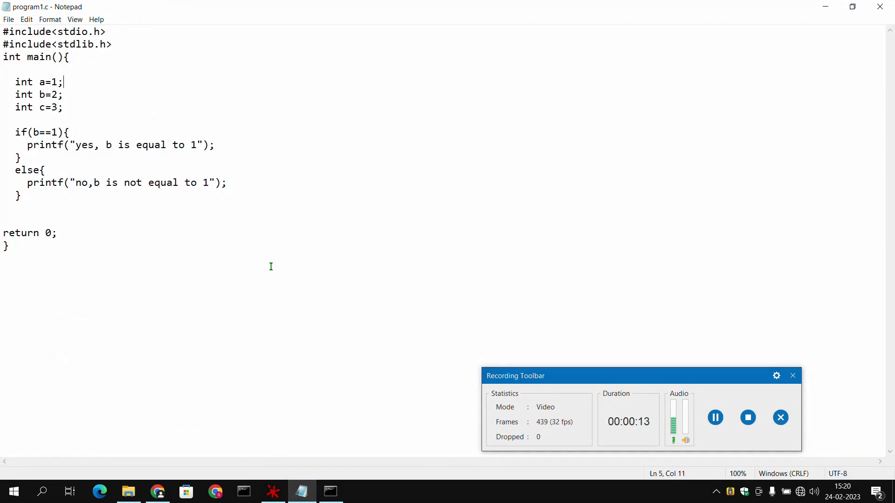
mouse_move(335, 244)
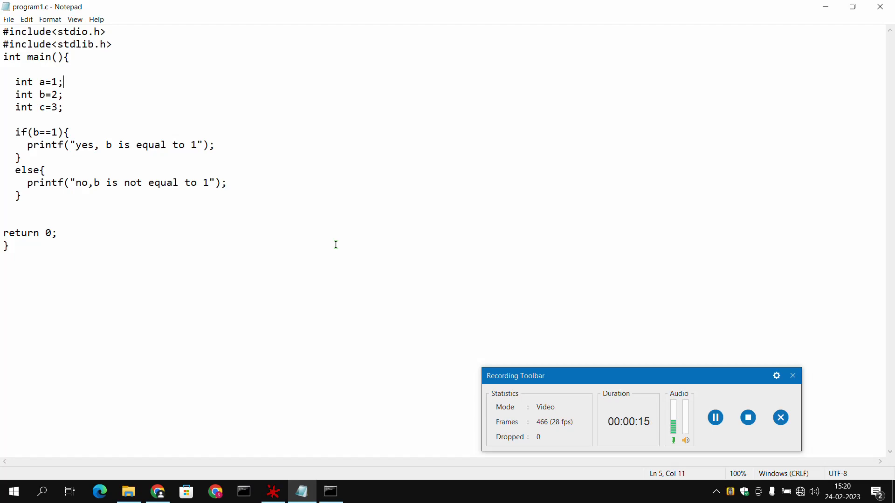
Save the C code as program1.c, type All Files, in Desktop\software cracking\demo
drag(514, 375, 593, 395)
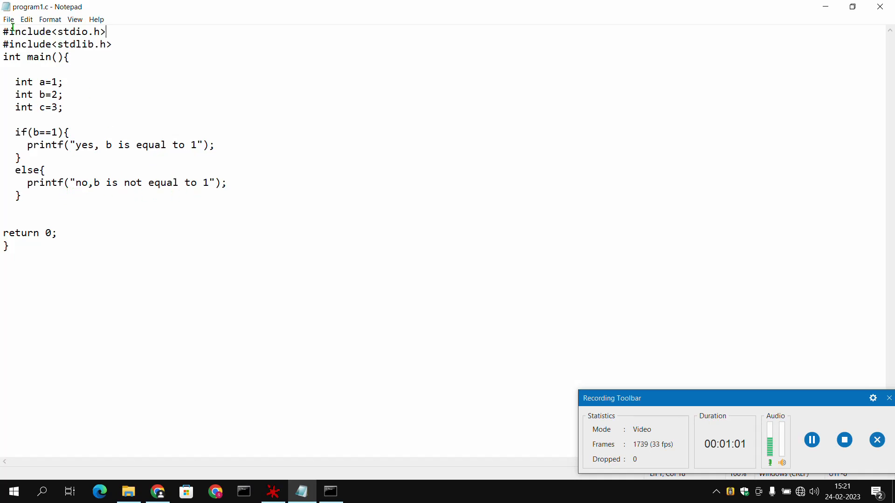
click(8, 18)
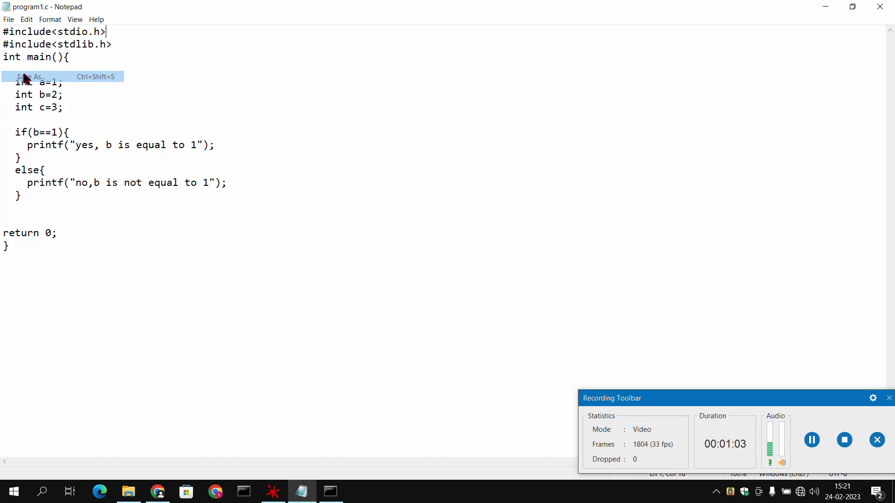
click(31, 76)
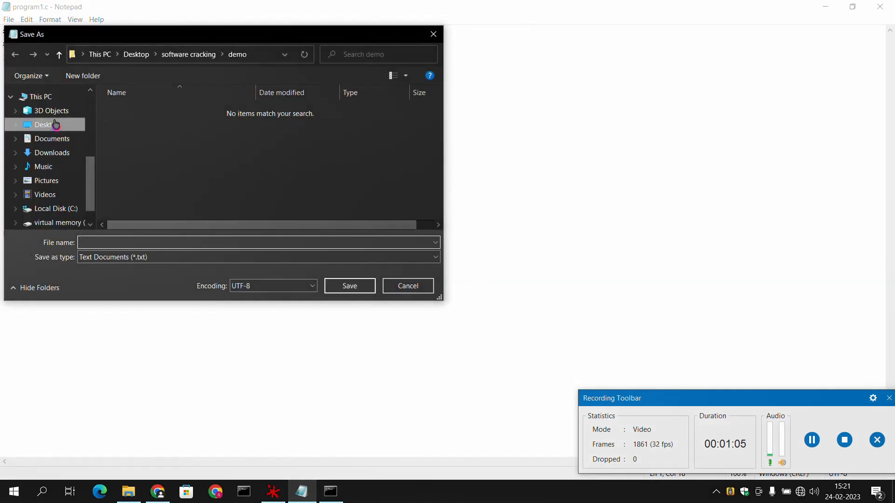
click(46, 124)
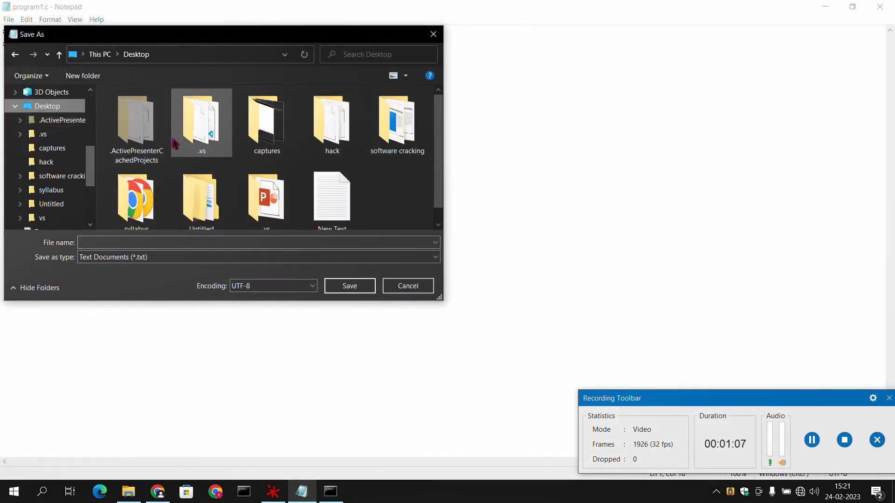
double_click(397, 120)
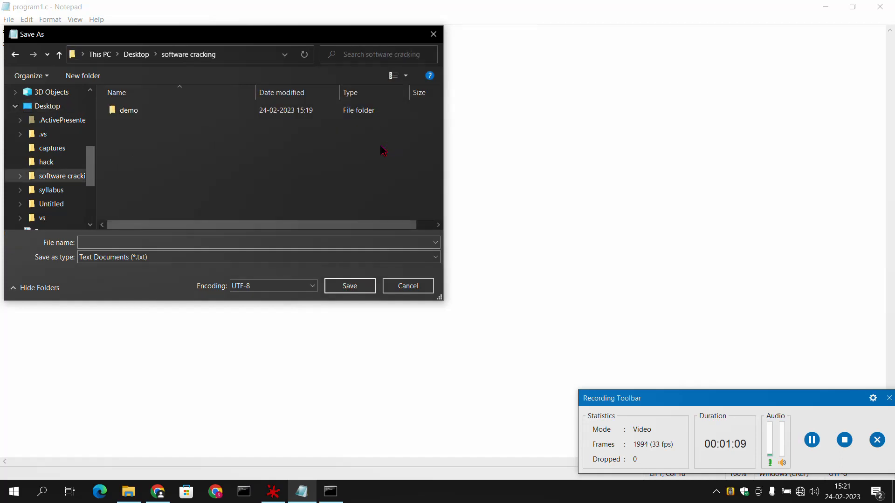
double_click(128, 109)
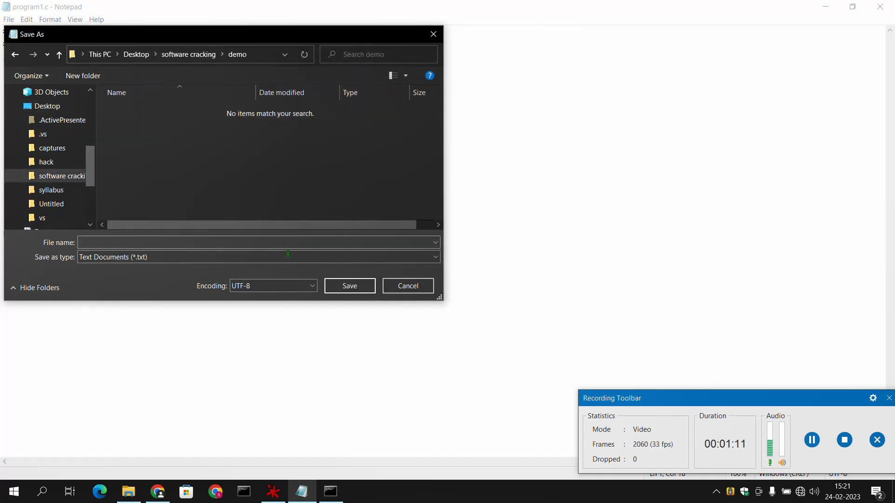
text(p)
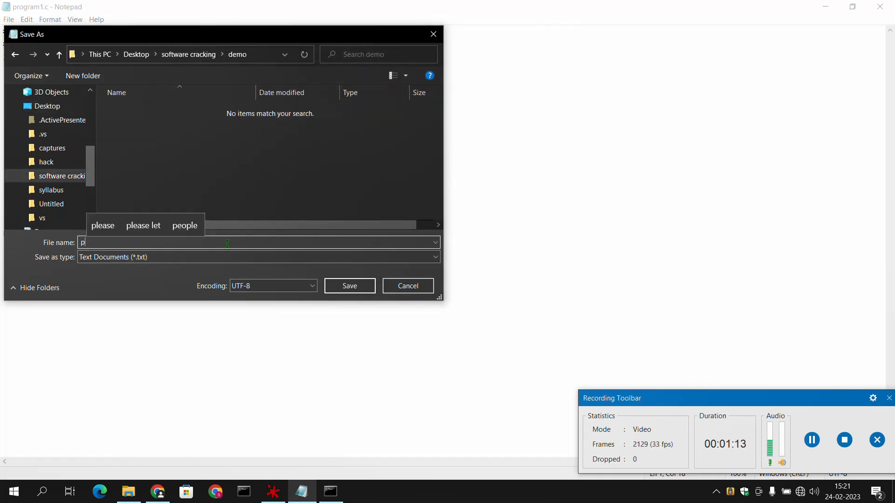
text(rogram1.c)
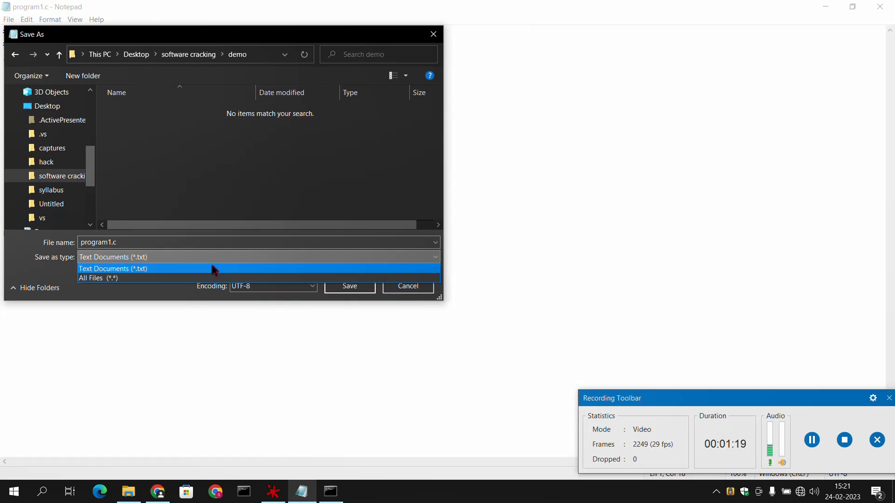
click(98, 278)
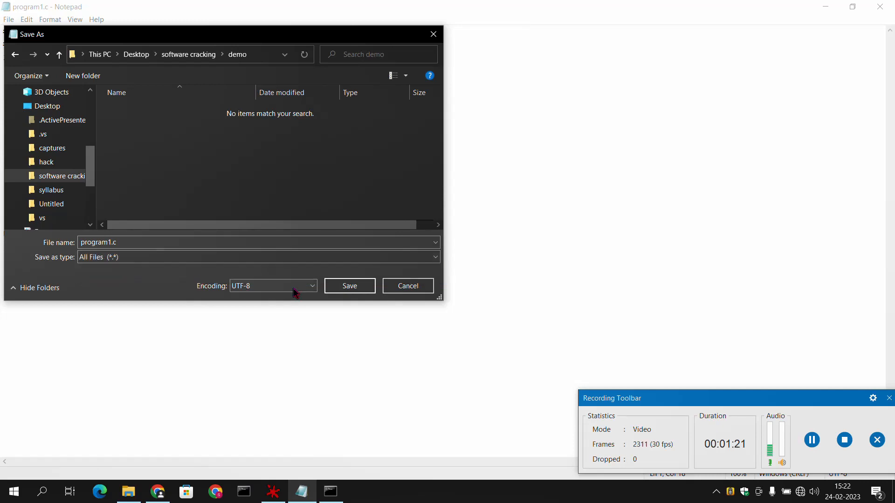
click(349, 285)
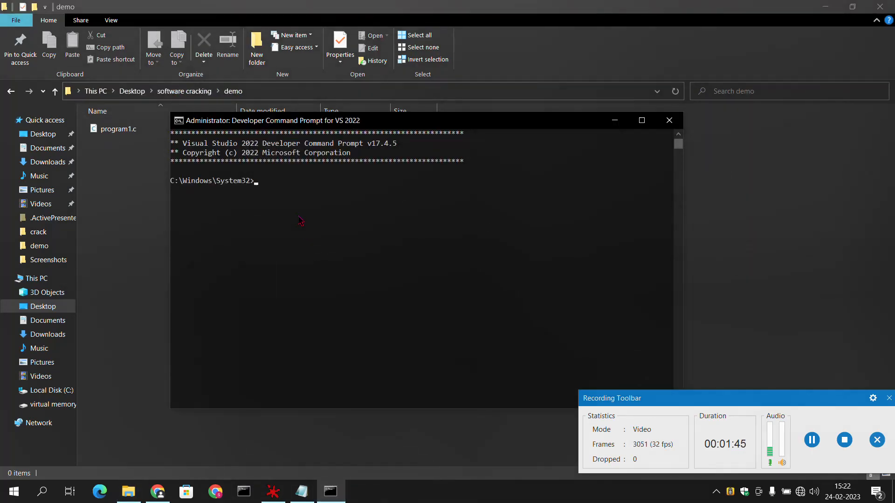
Use cd into the demo folder, then dir to see program1.c at 217 bytes
text(cd)
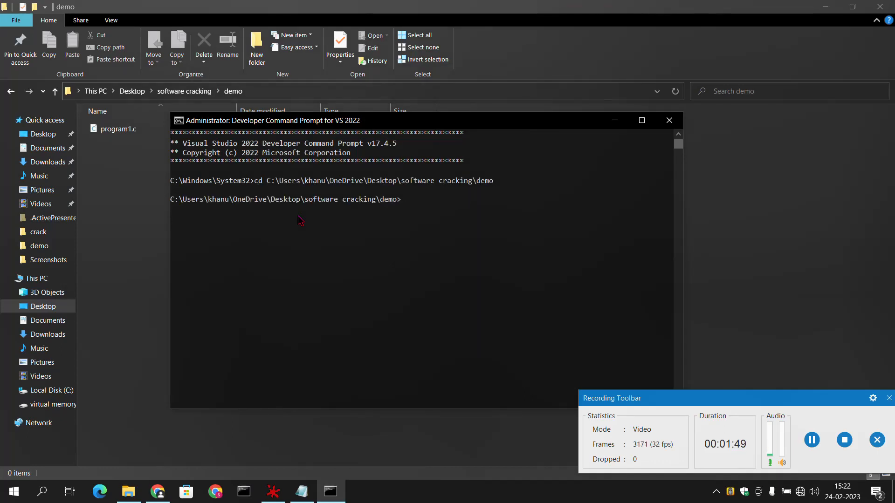
text(di)
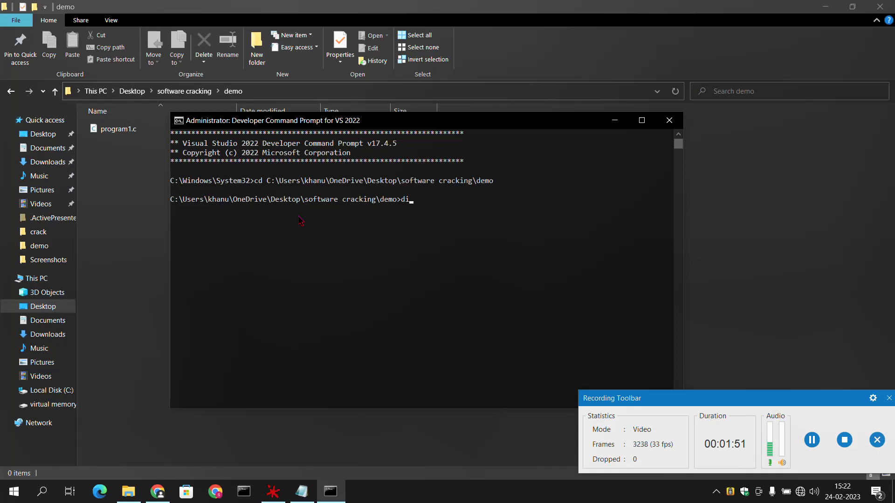
text(r)
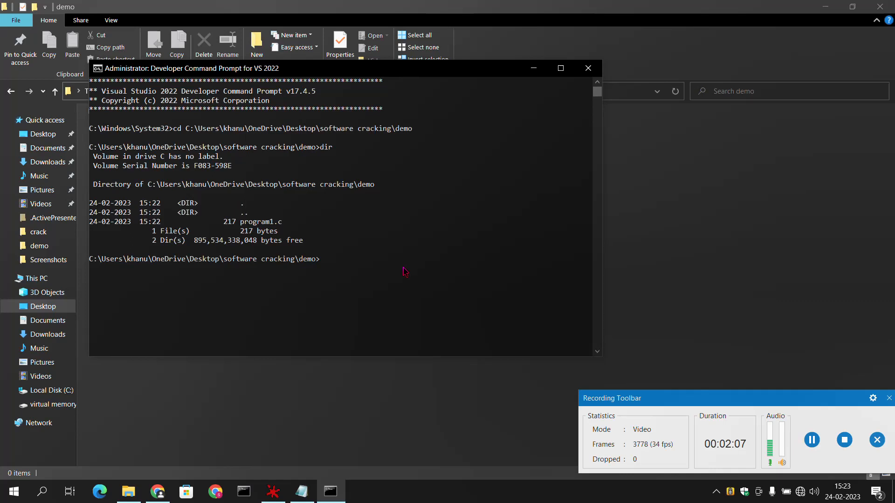
mouse_move(366, 277)
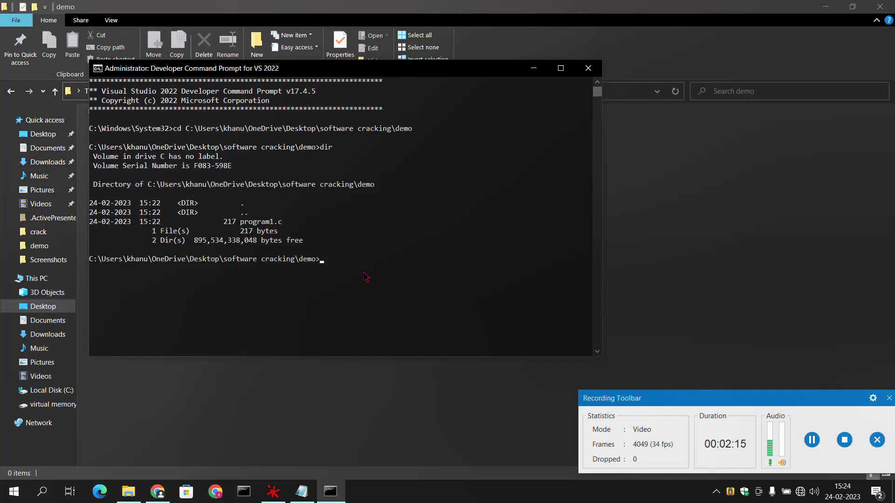
Run cl /? and page through the compiler option help to the end
text(cl /)
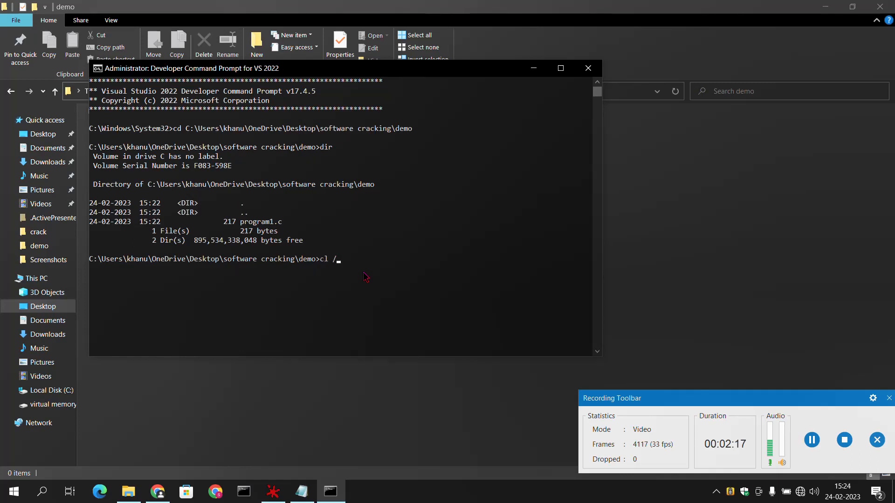
text(?)
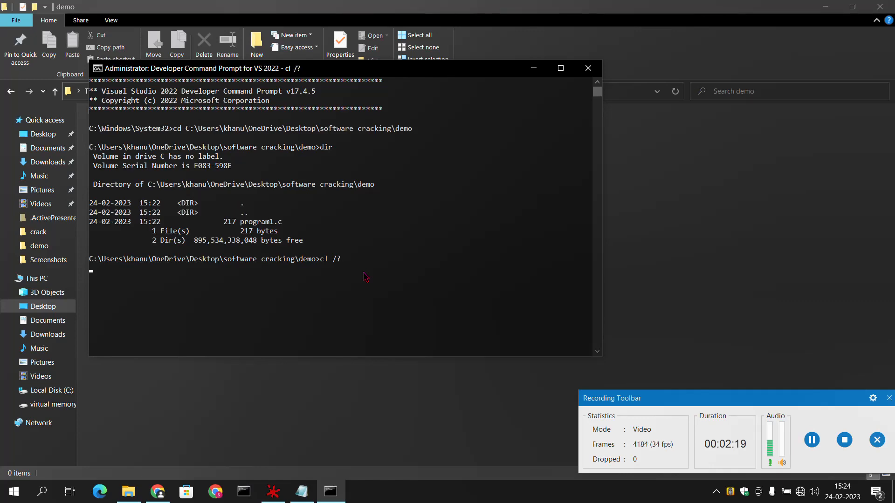
key(enter)
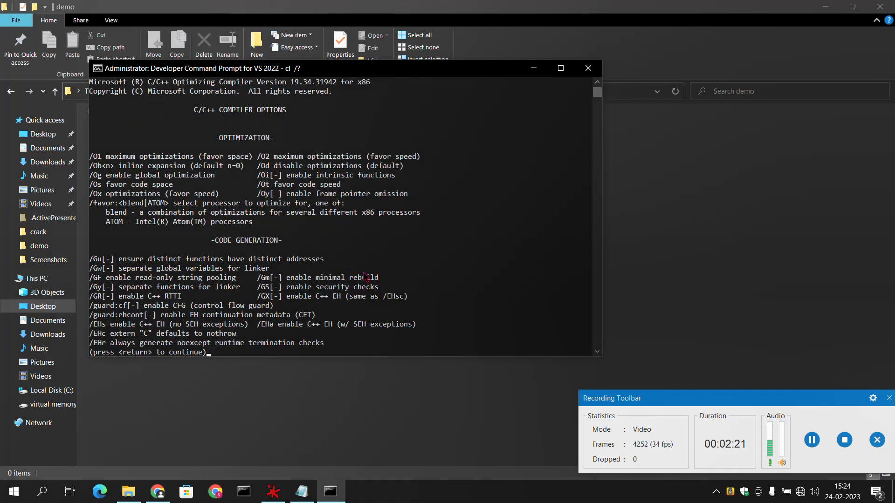
text(return)
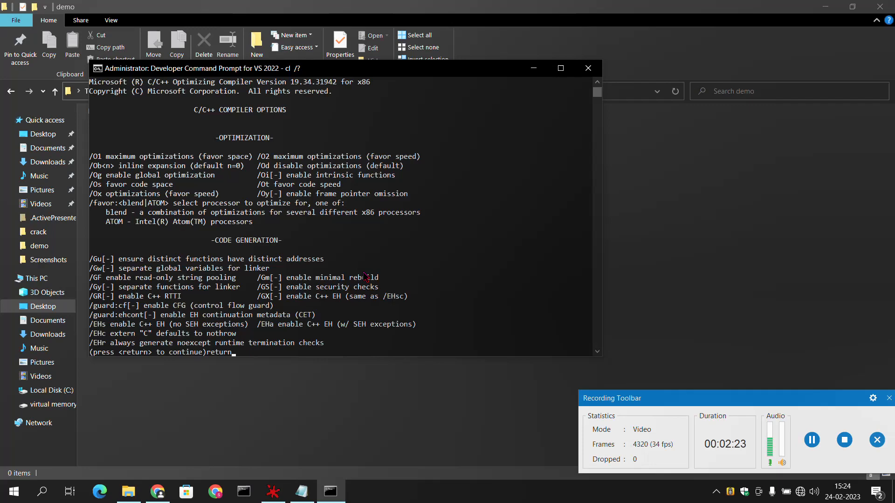
key(return)
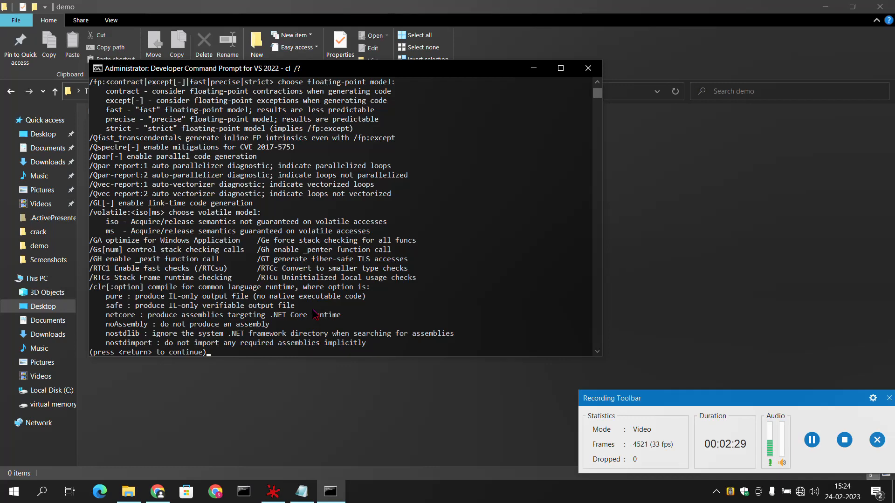
key(return)
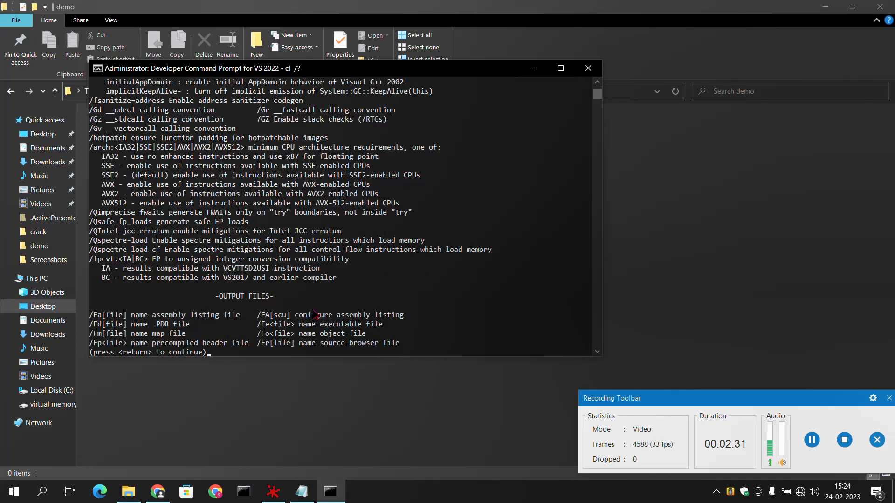
scroll(down, 3)
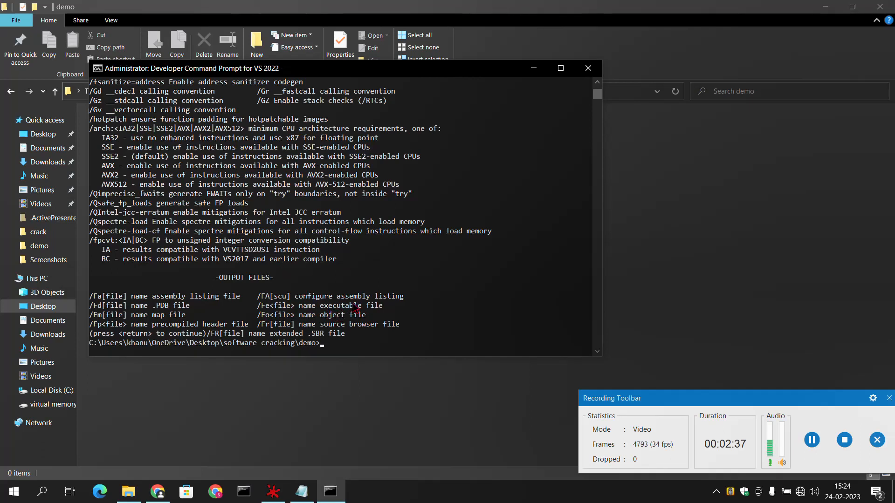
Run cl program1.c /Fe to build program1.exe and program1.obj
text(cl pr)
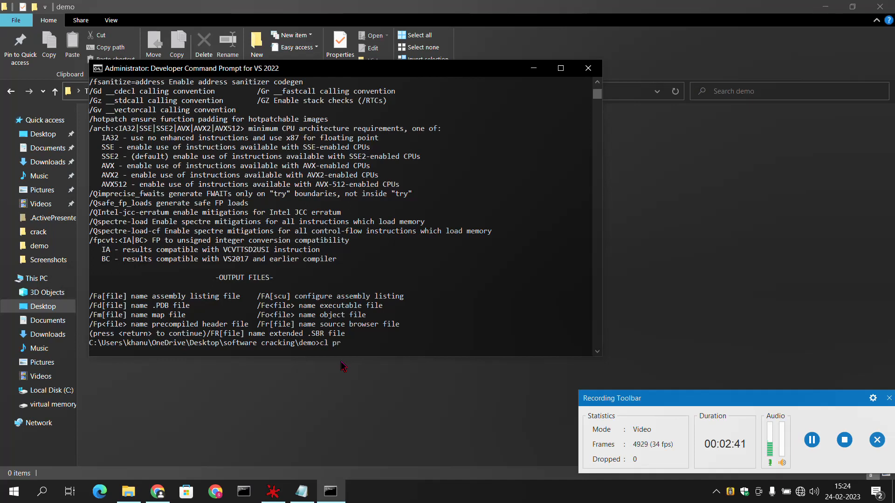
text(ogram1.c /)
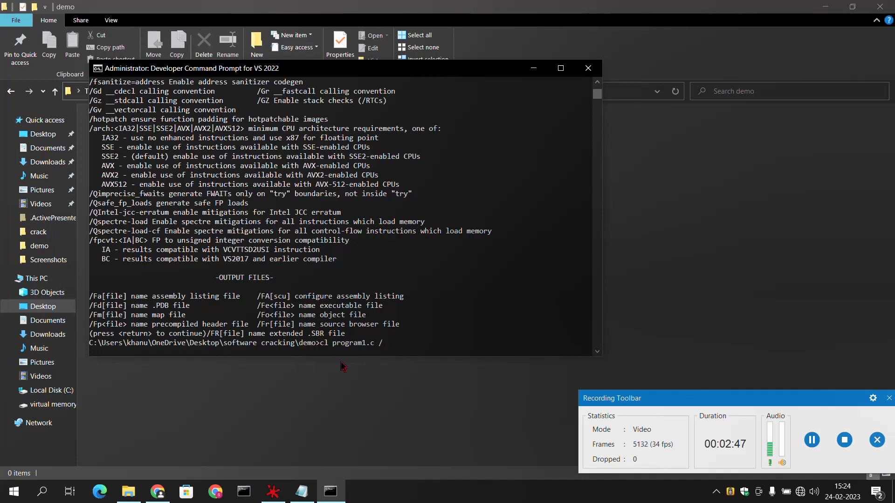
text(Fe)
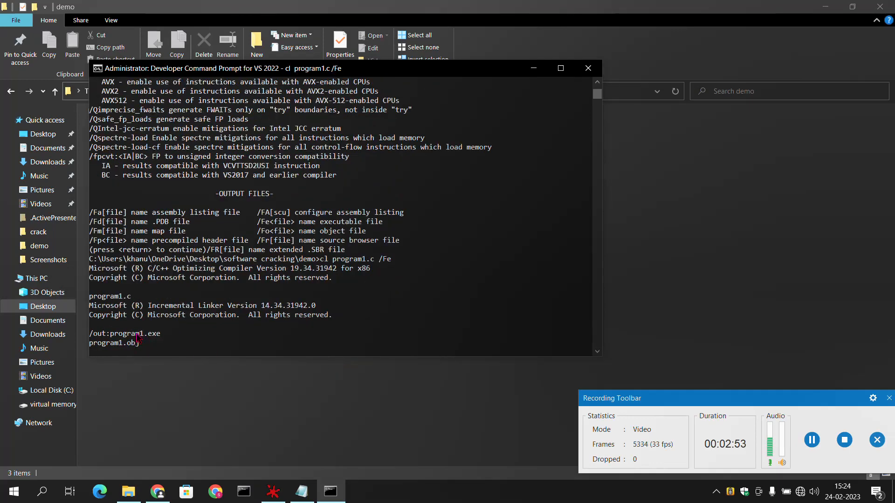
key(enter)
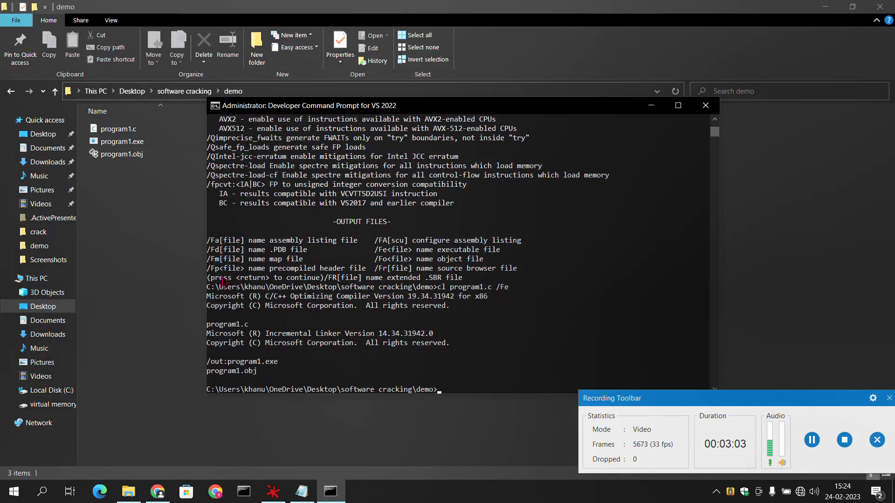
mouse_move(650, 108)
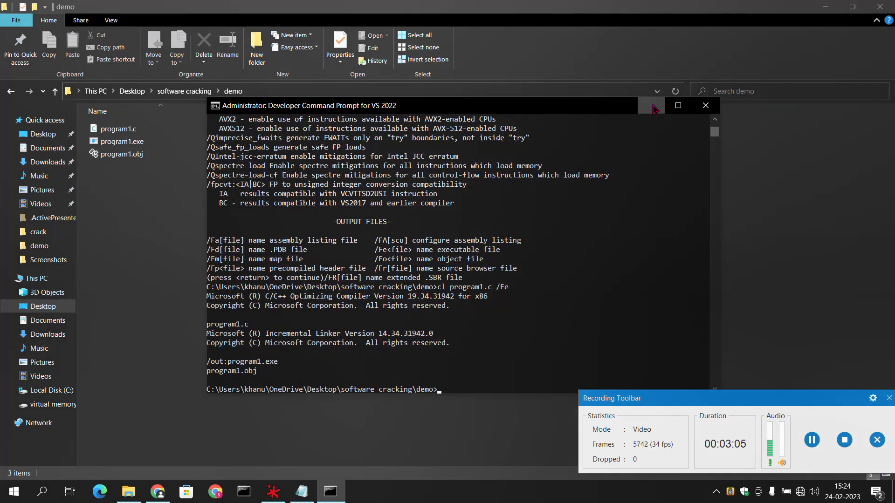
Minimize the command prompt to view program1.c, program1.exe and program1.obj in the demo folder
click(652, 105)
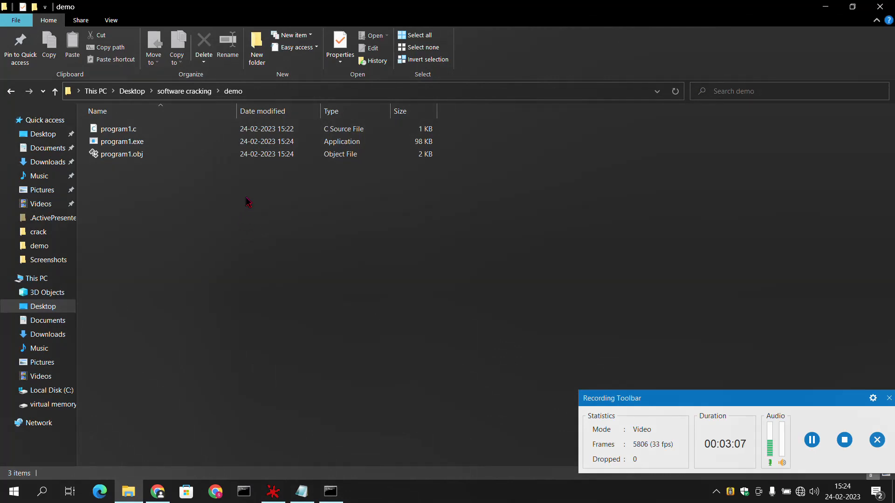
click(119, 128)
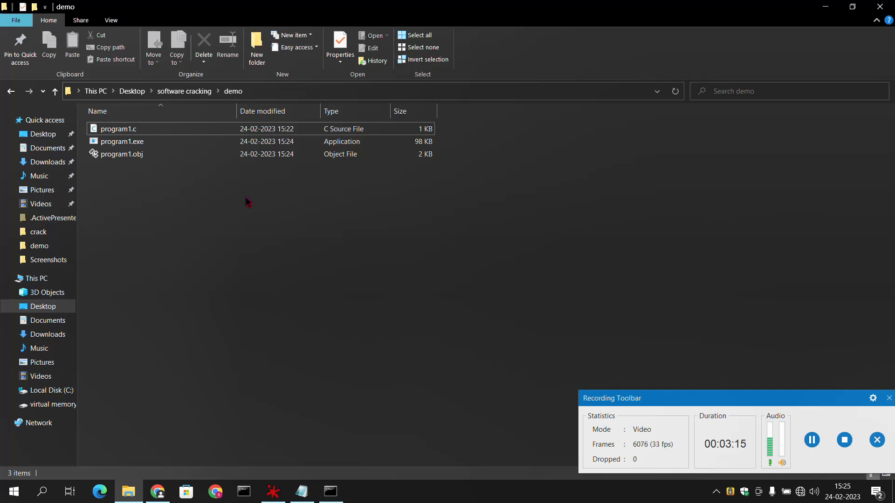
mouse_move(242, 431)
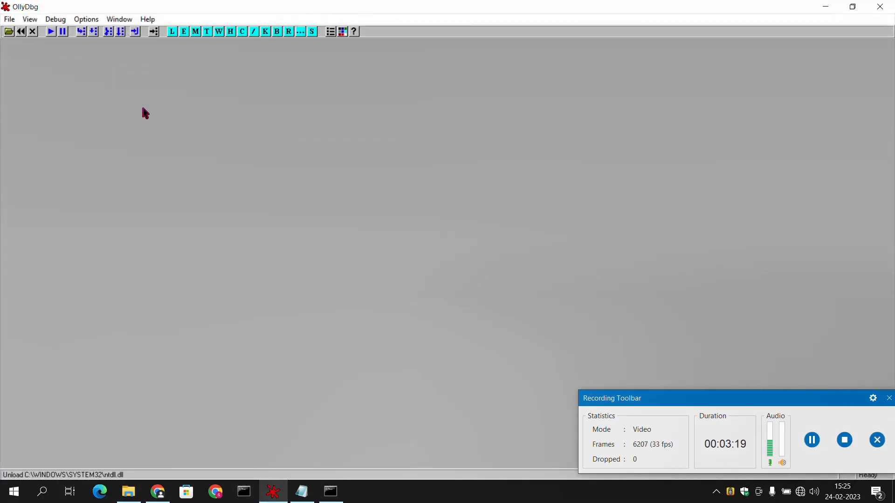
Open program1.exe in OllyDbg and maximize the CPU window
click(10, 18)
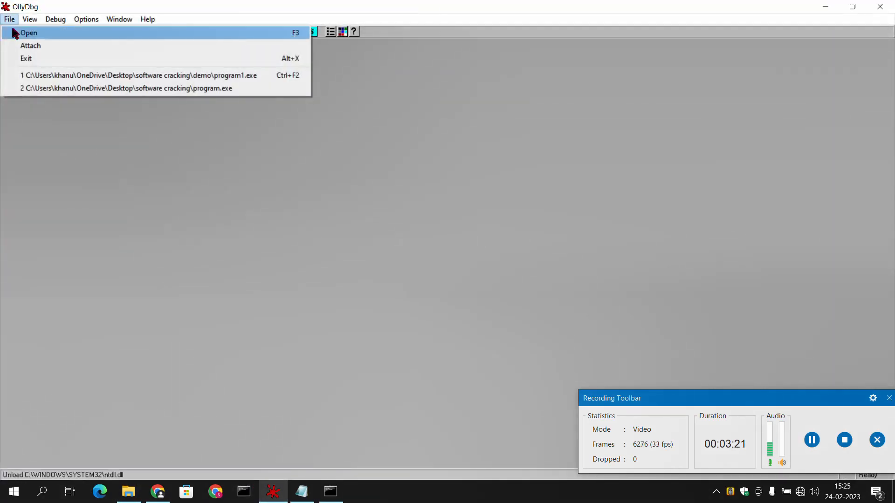
click(28, 33)
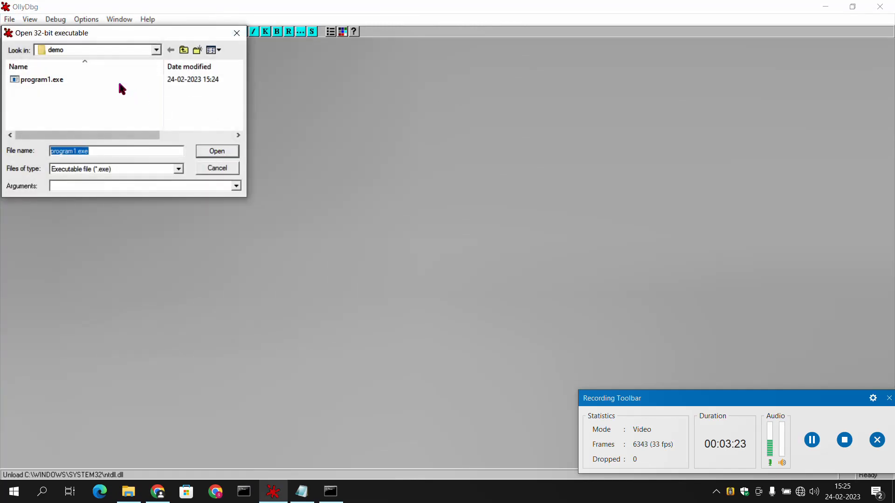
click(217, 150)
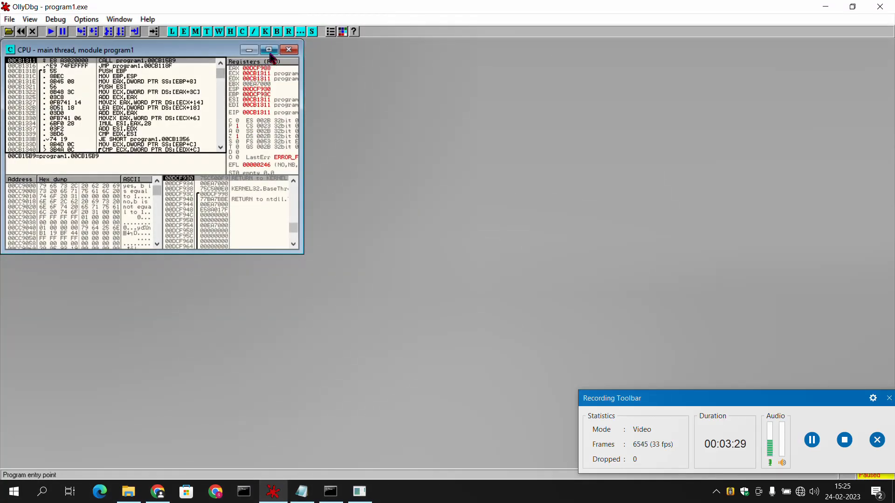
click(268, 50)
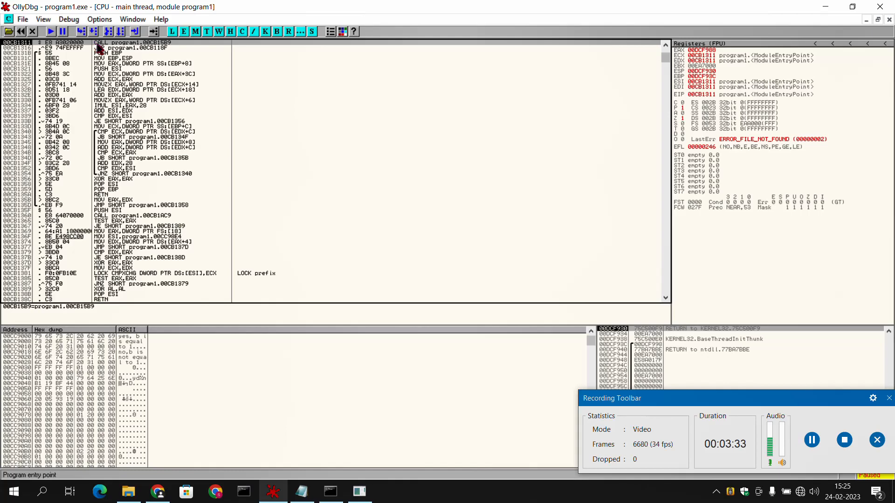
mouse_move(371, 370)
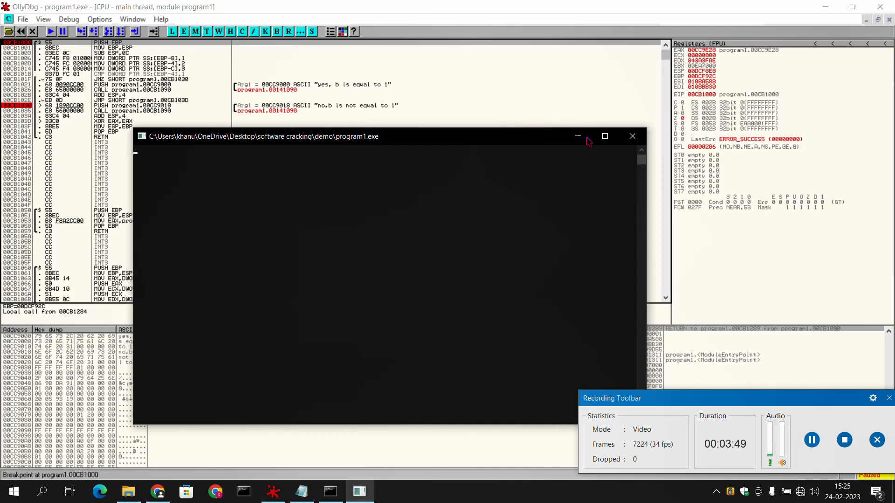
mouse_move(558, 206)
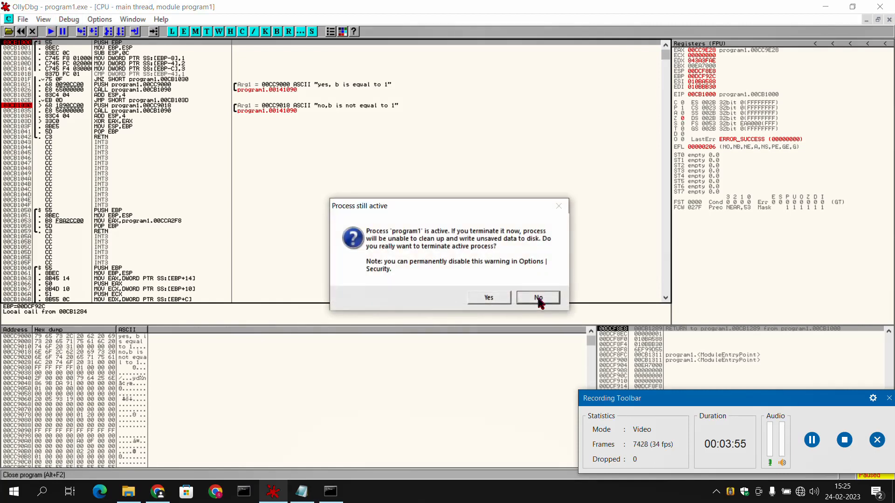
Confirm terminating program1 and dismiss the access-denied error, leaving no program loaded
click(488, 297)
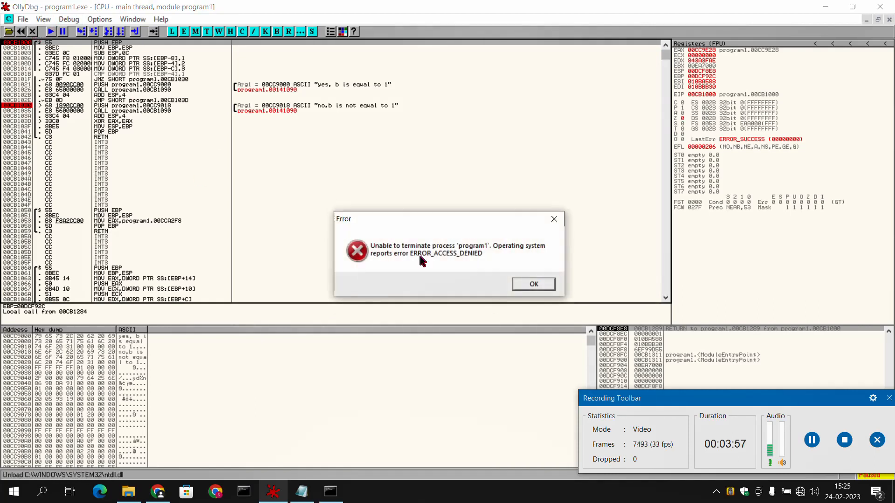
click(532, 284)
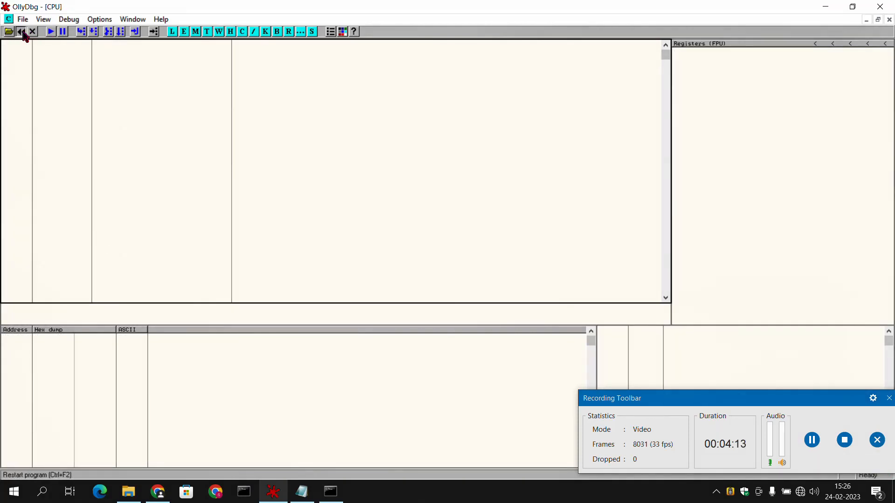
Restart program1 and run it so the console shows 'no,b is not equal to 1'
click(19, 31)
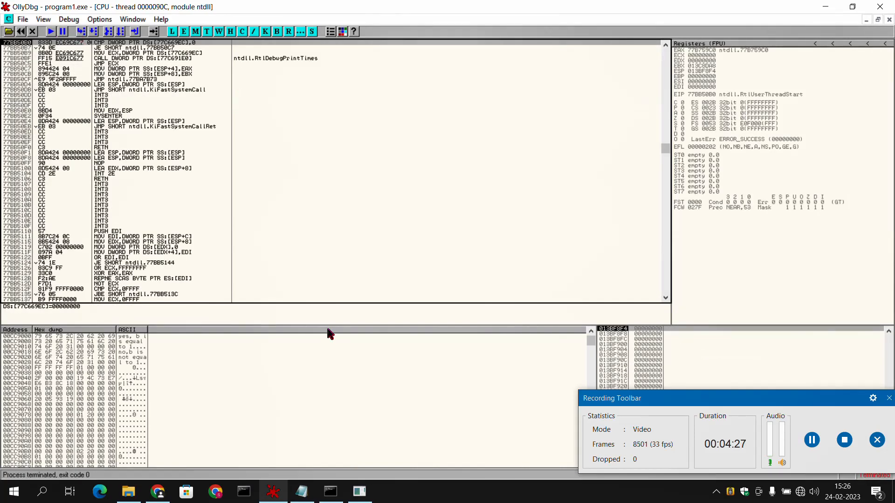
mouse_move(451, 477)
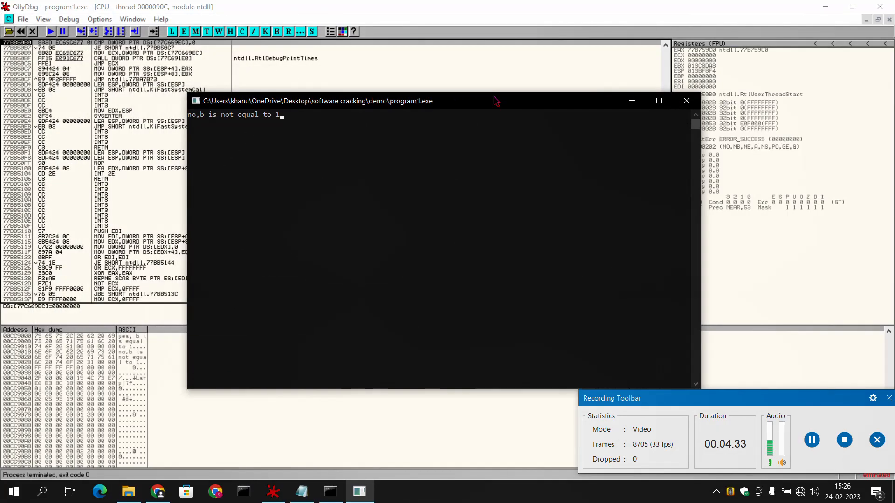
mouse_move(284, 126)
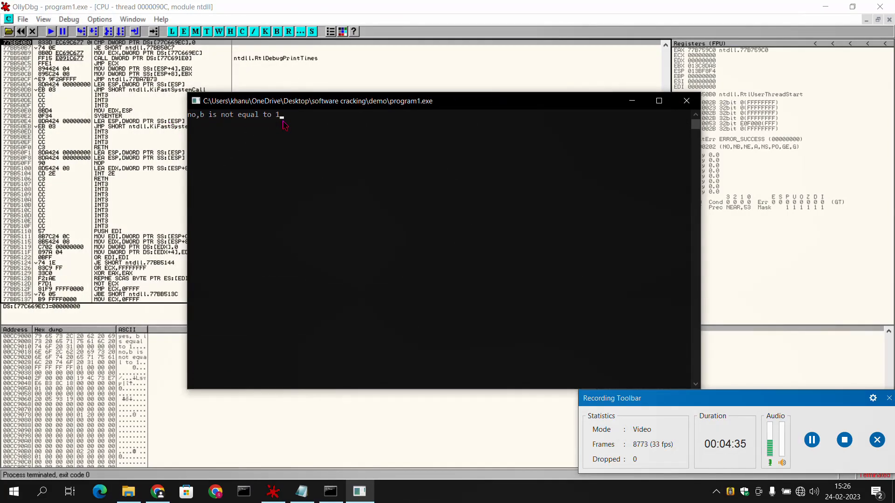
click(301, 490)
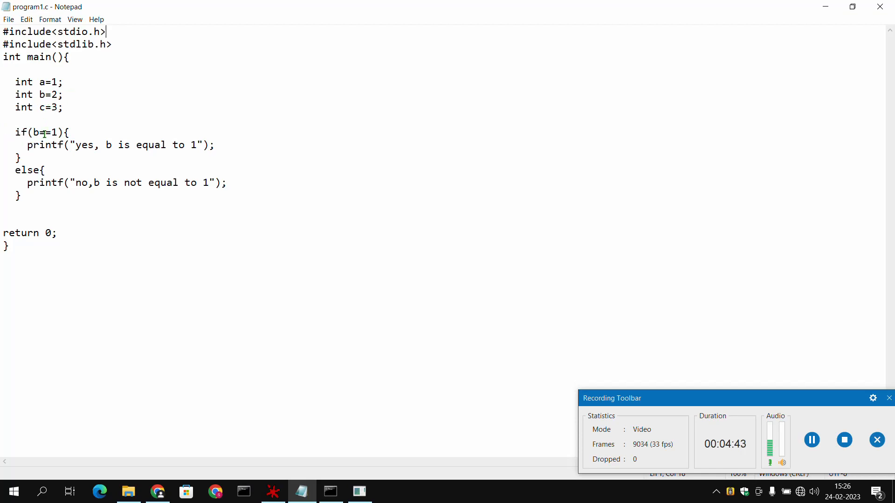
Read the if (b==1) block in program1.c in Notepad
text(=)
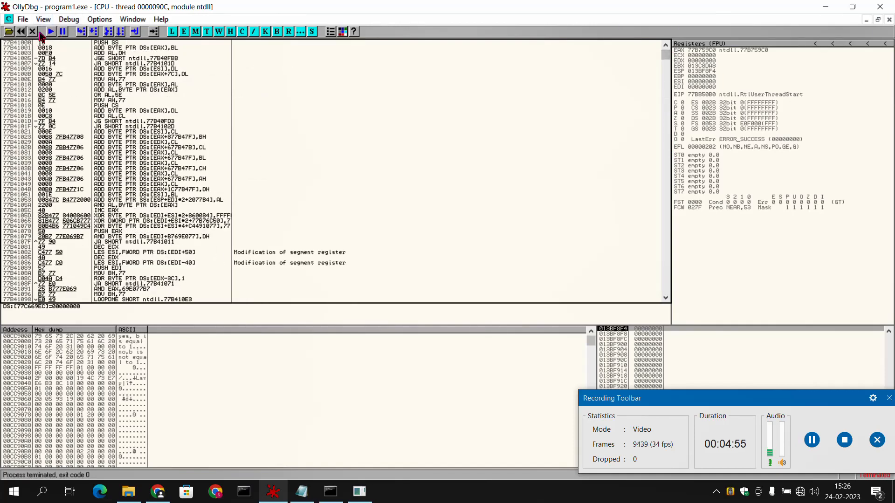
Restart, search all referenced text strings, jump to the 'no,b' code, and reopen the strings list
click(33, 31)
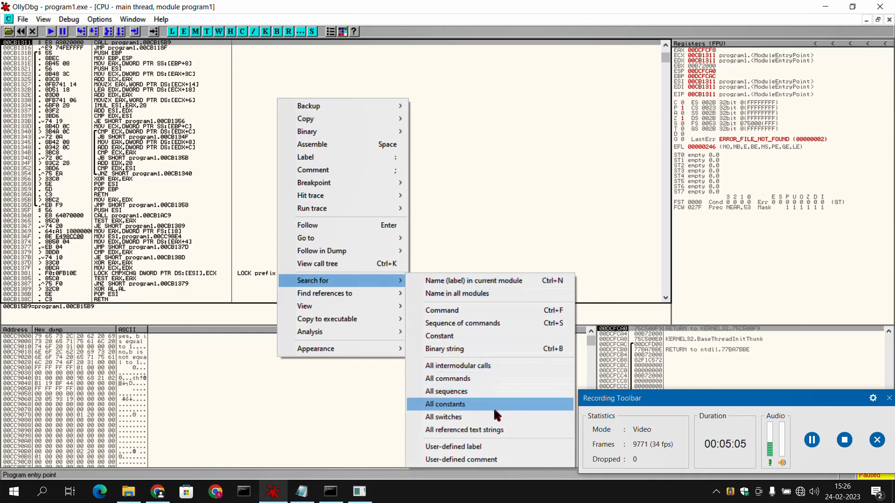
mouse_move(462, 430)
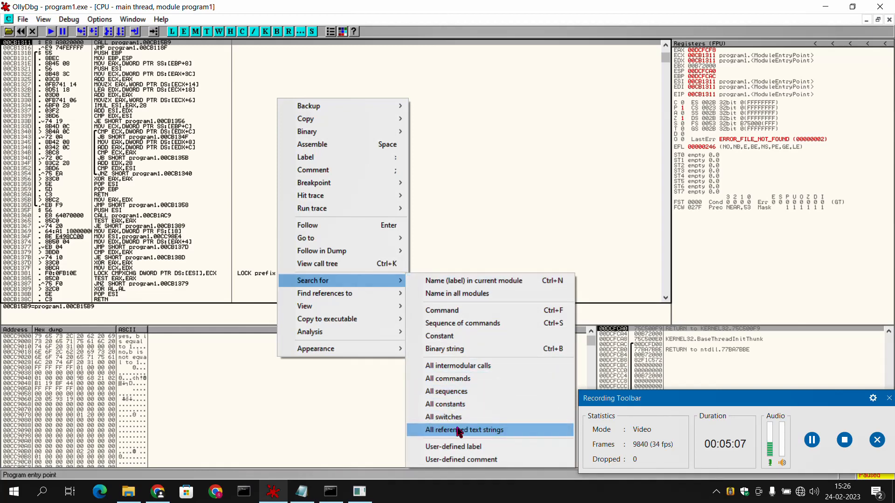
click(464, 429)
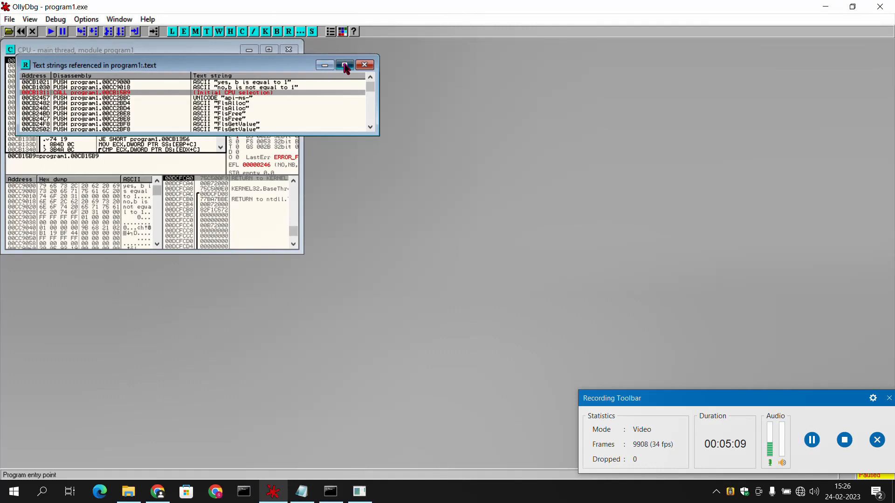
click(344, 65)
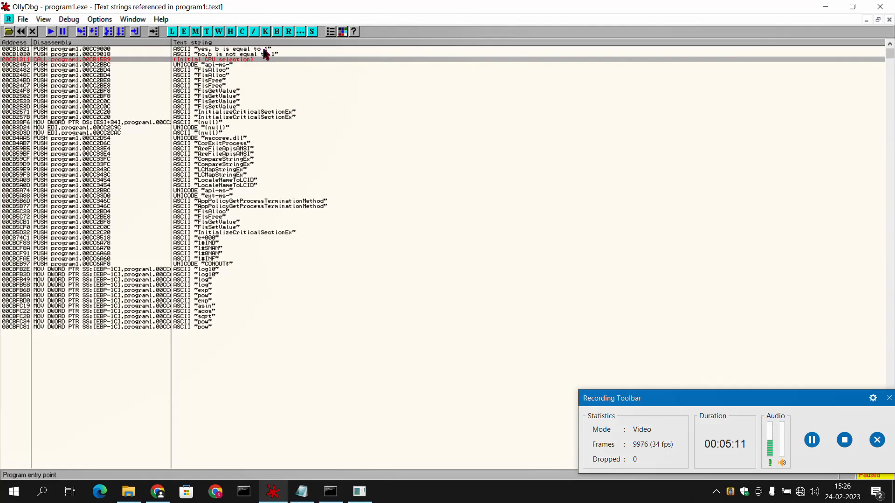
mouse_move(252, 64)
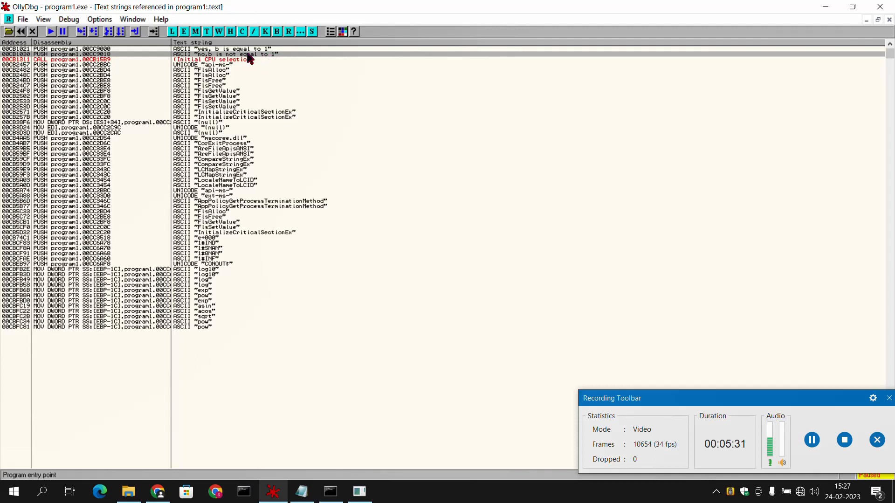
mouse_move(29, 59)
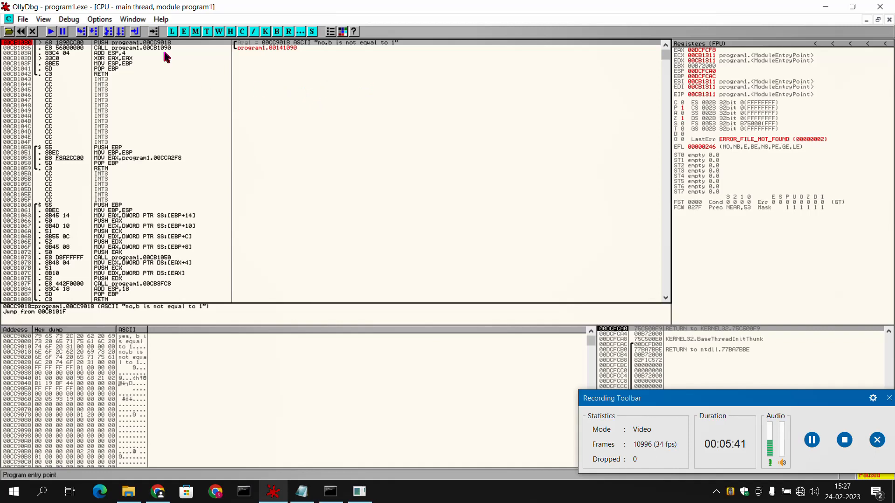
click(132, 19)
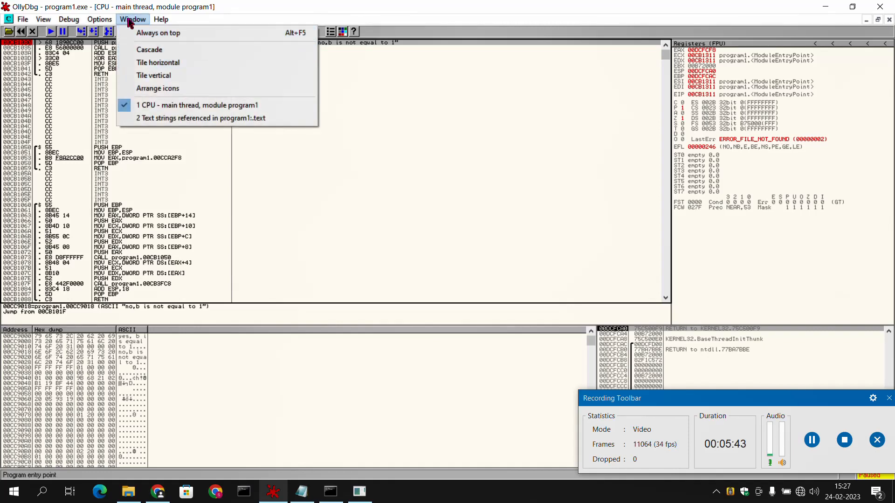
mouse_move(200, 118)
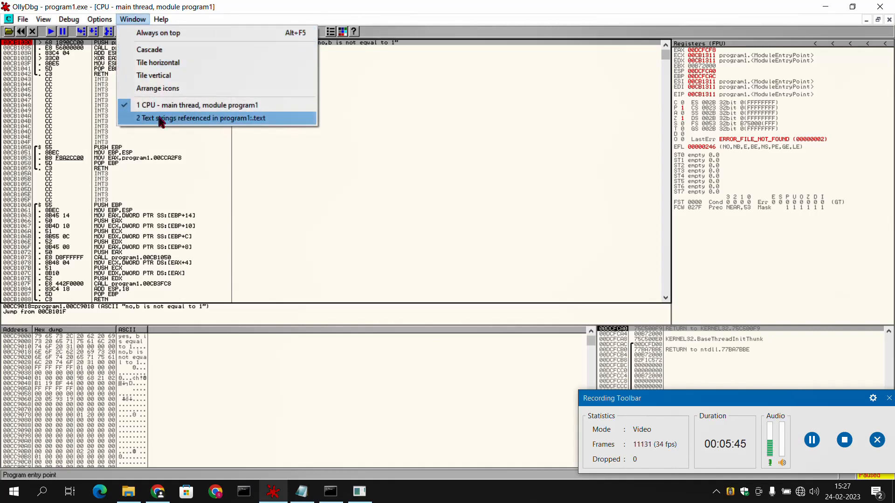
click(200, 118)
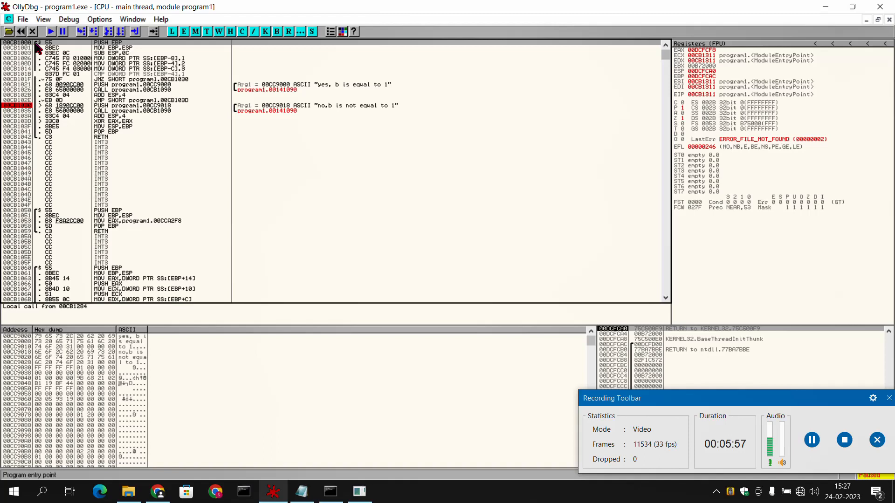
mouse_move(108, 51)
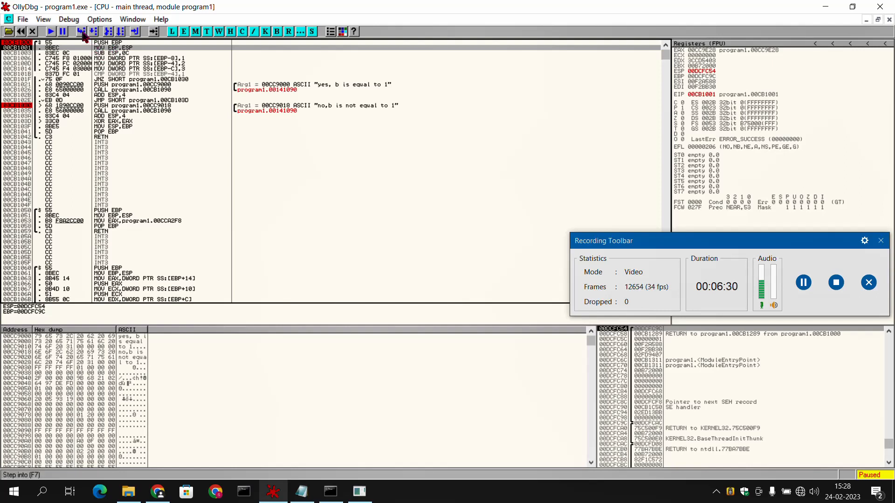
Single-step through main to the JNZ at 00CB101F following the compare of b with 1
click(81, 31)
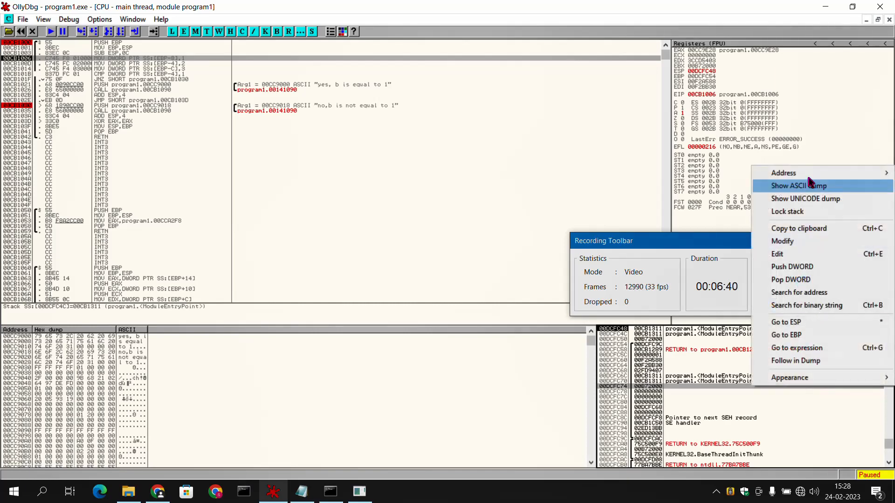
mouse_move(783, 172)
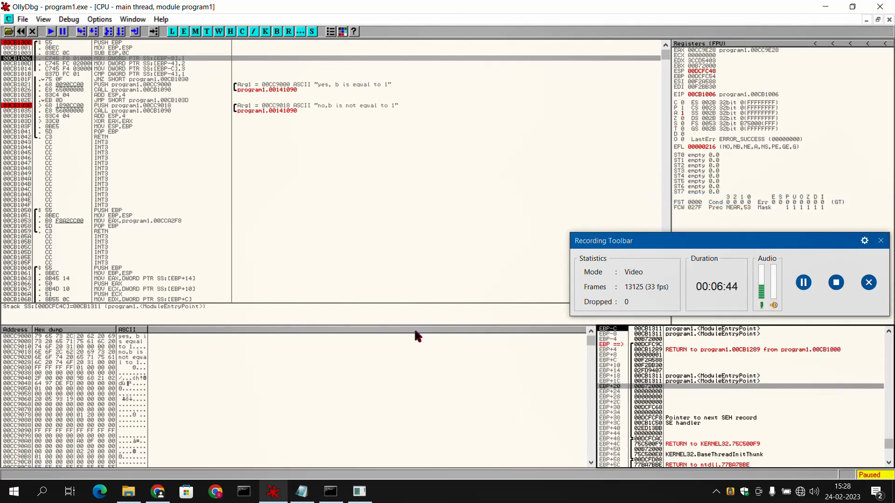
mouse_move(131, 72)
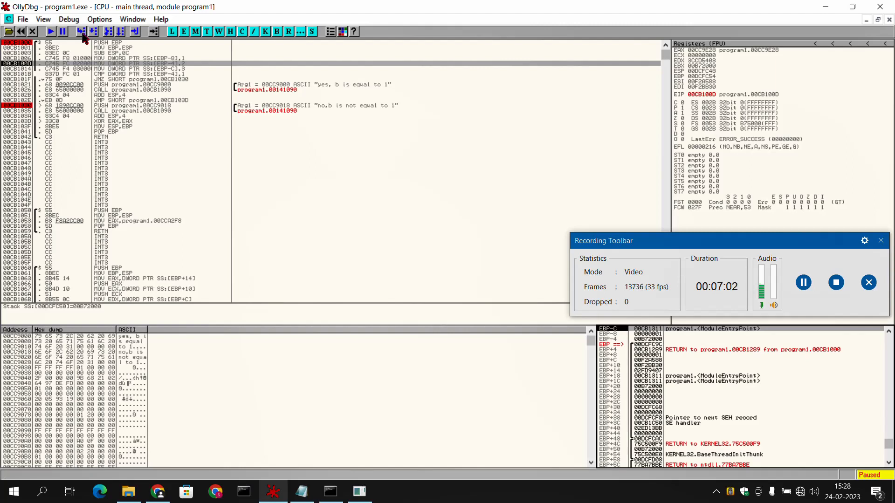
click(92, 31)
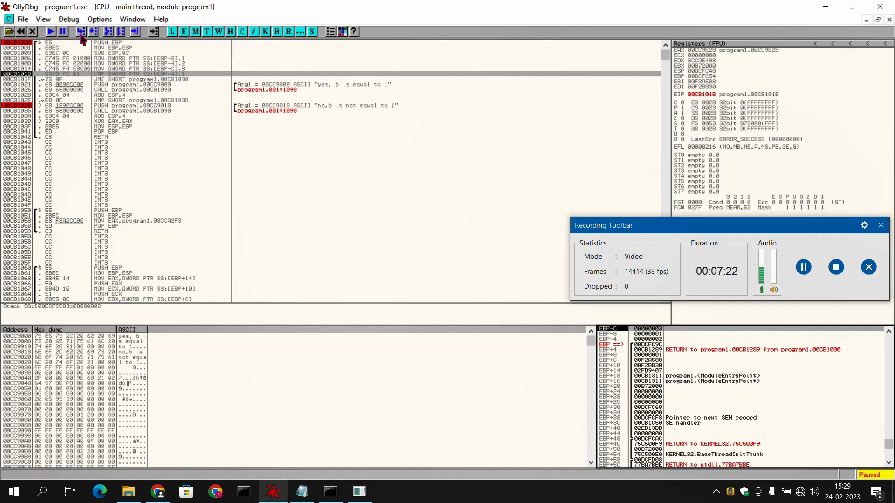
click(81, 32)
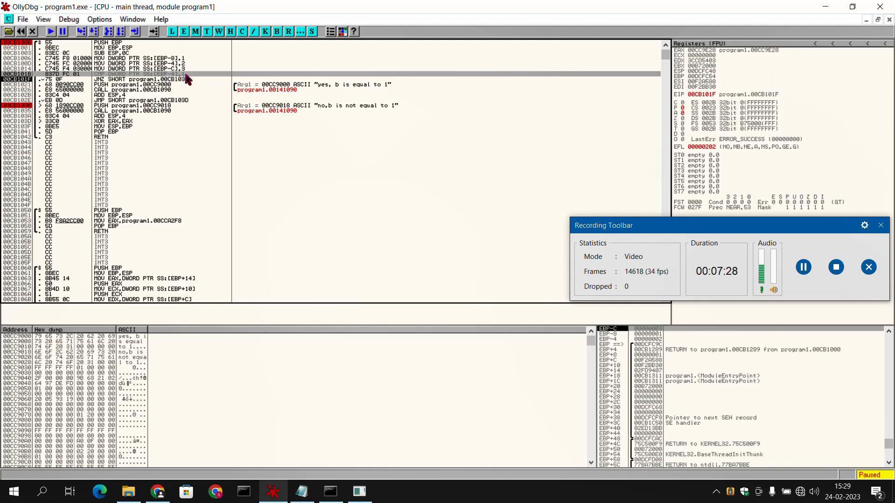
mouse_move(611, 346)
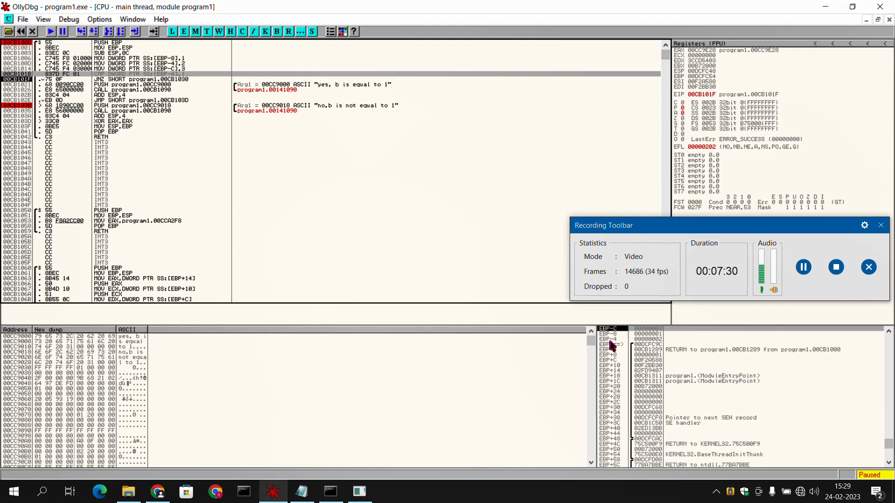
mouse_move(150, 91)
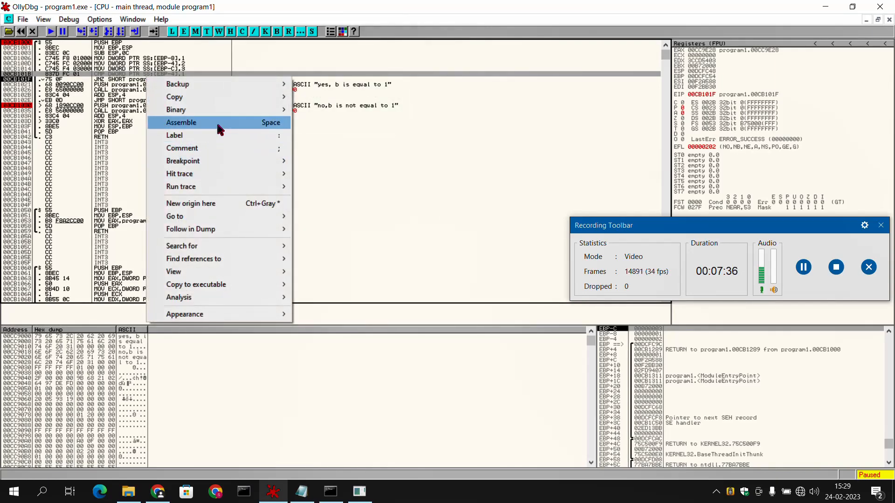
Reassemble the b comparison to test against 2, then step into the print call at 00CB1090
click(181, 122)
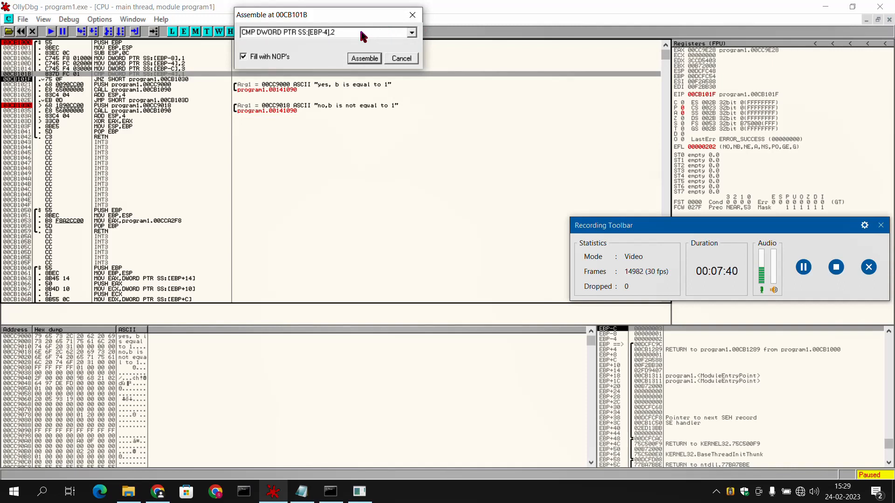
click(363, 58)
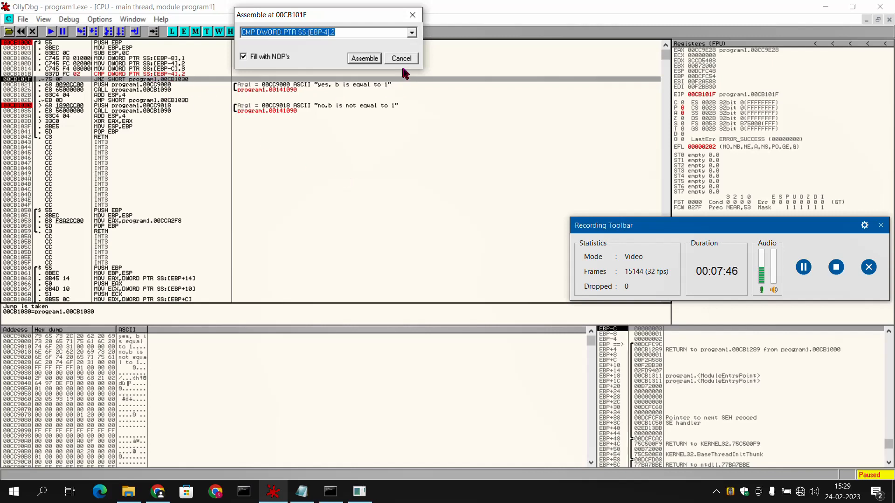
click(401, 58)
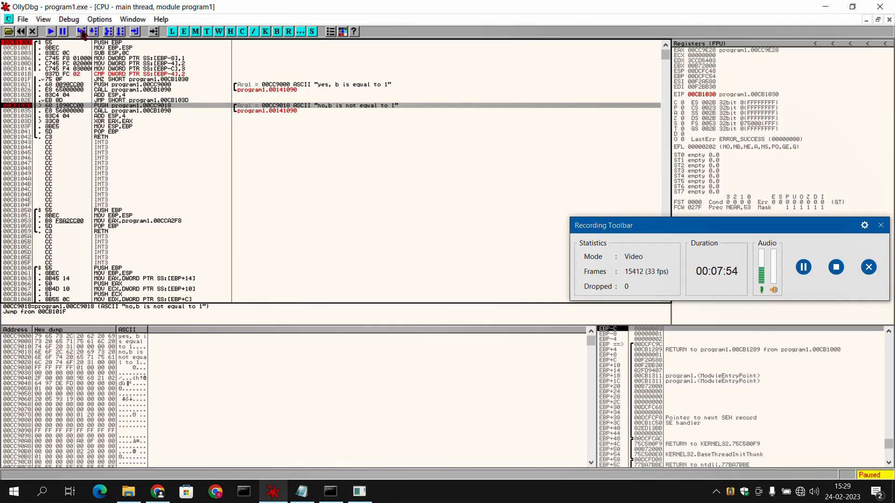
click(81, 31)
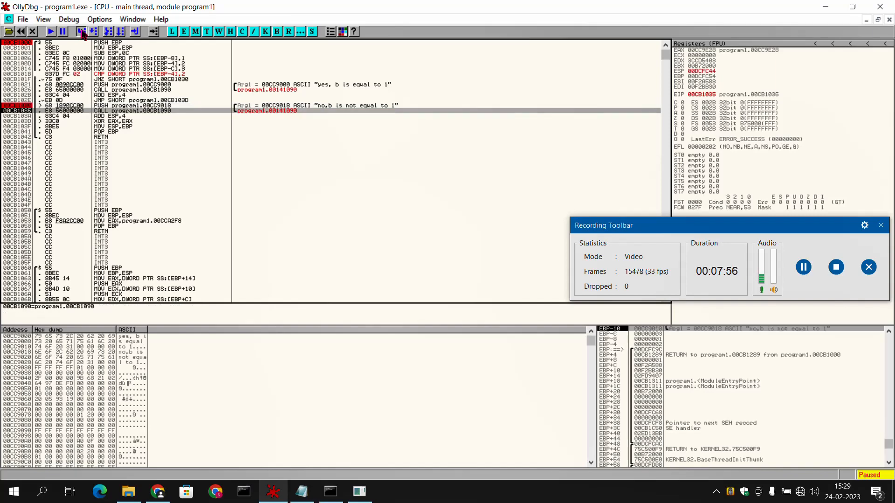
click(81, 31)
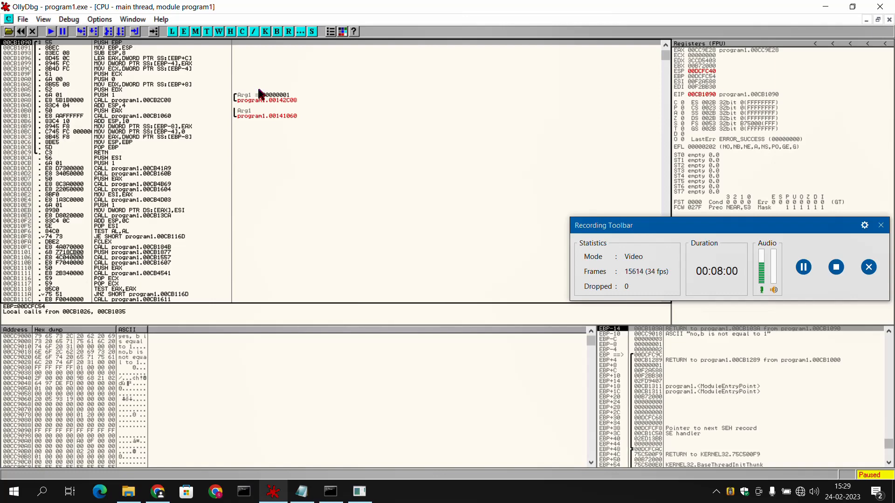
mouse_move(161, 51)
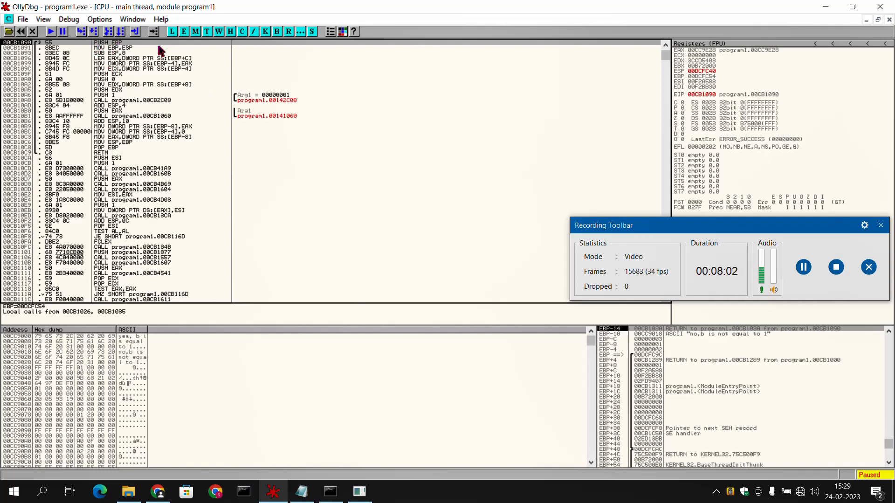
mouse_move(319, 361)
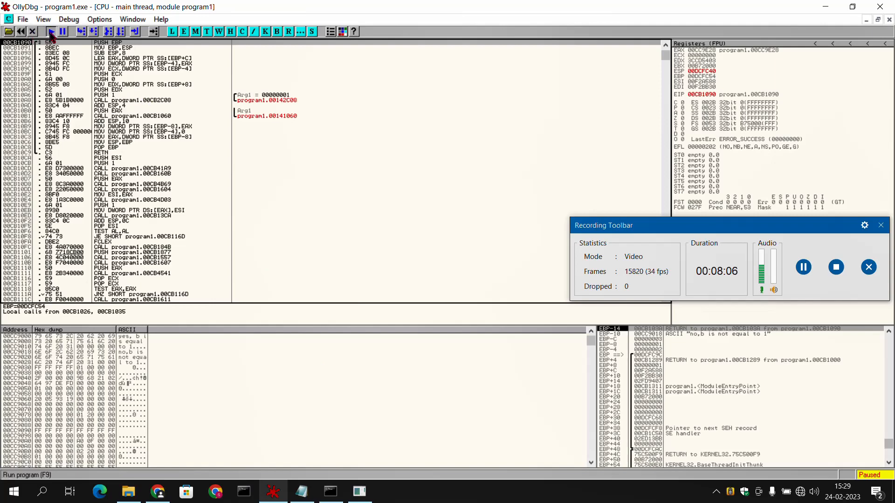
Run program1 to completion, close it, and reload it from the entry point
click(49, 32)
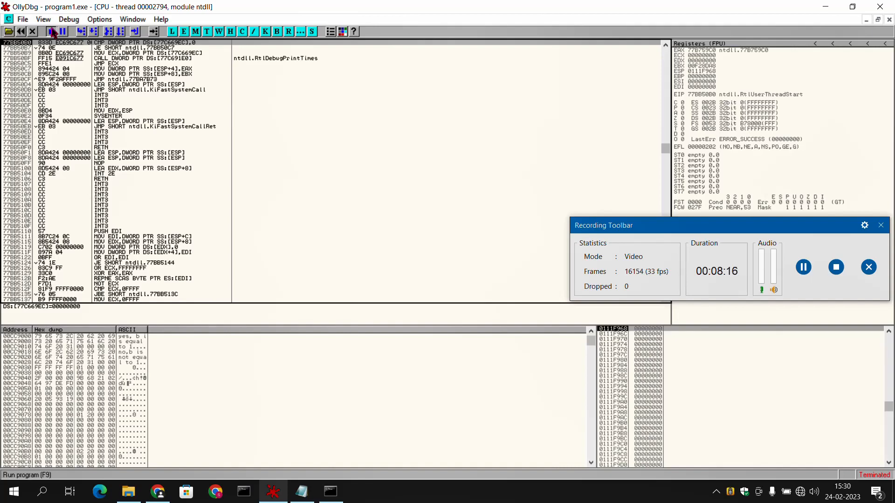
click(50, 31)
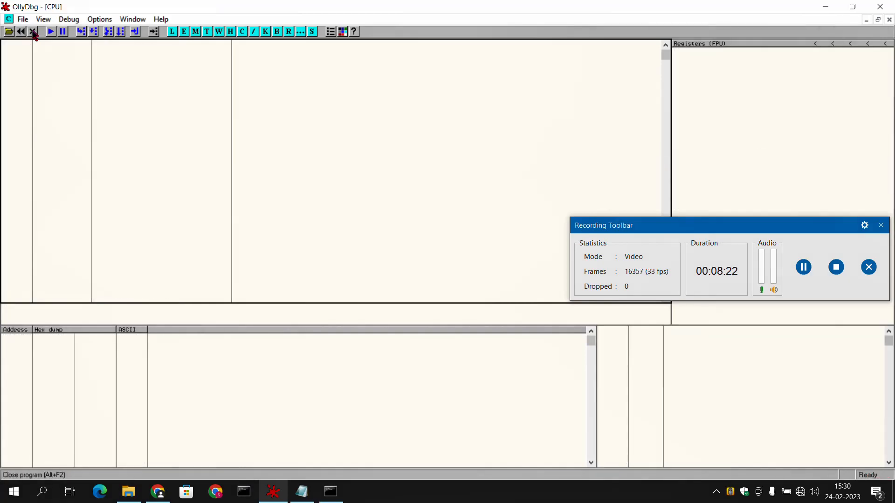
click(21, 32)
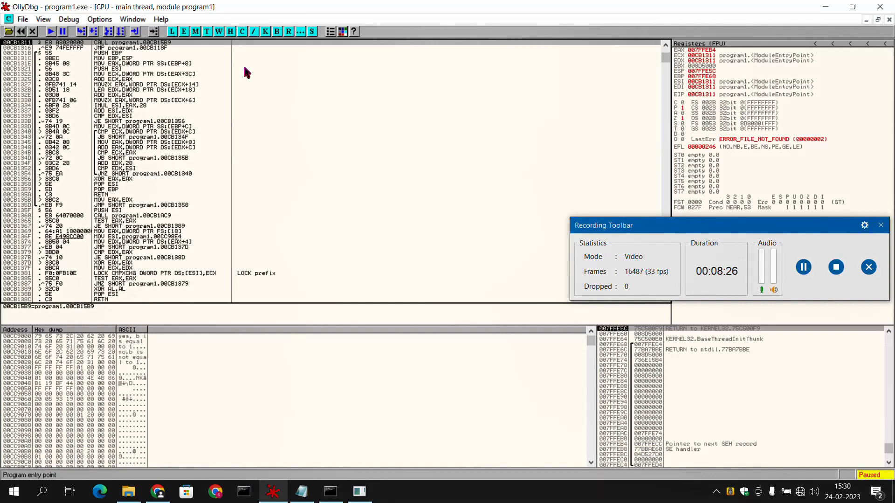
Search all referenced text strings to locate main's yes/no comparison code
click(132, 19)
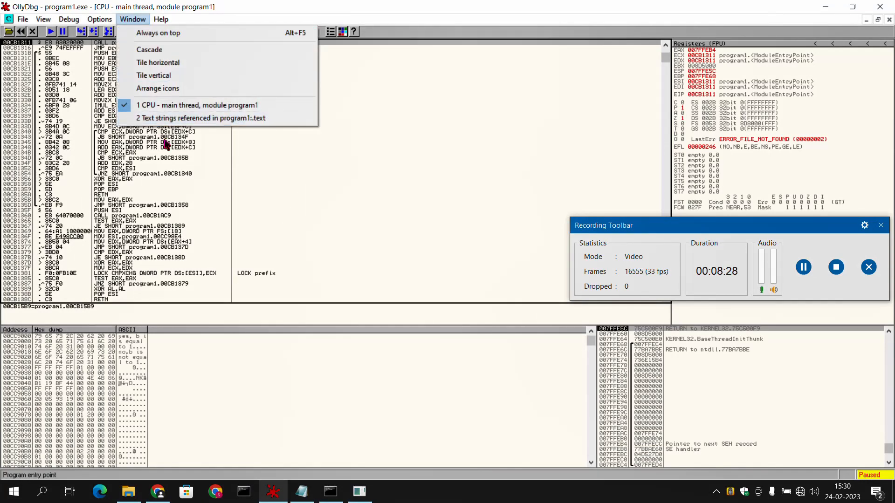
click(201, 118)
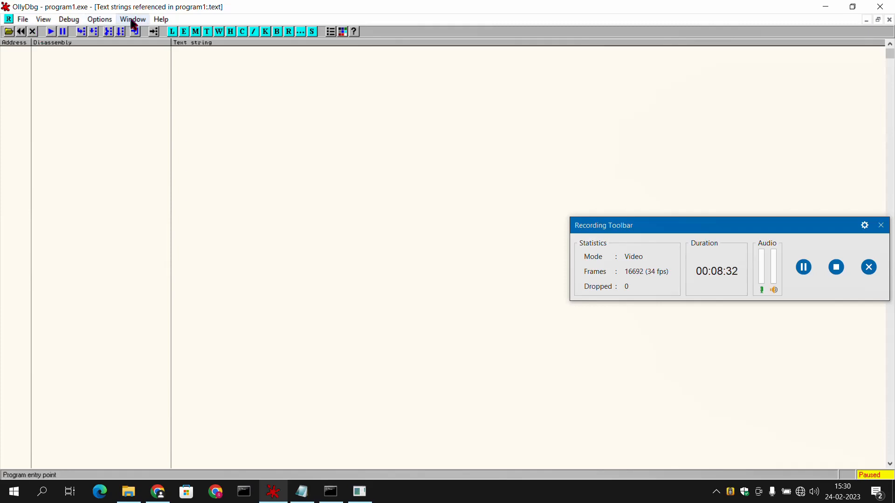
click(132, 19)
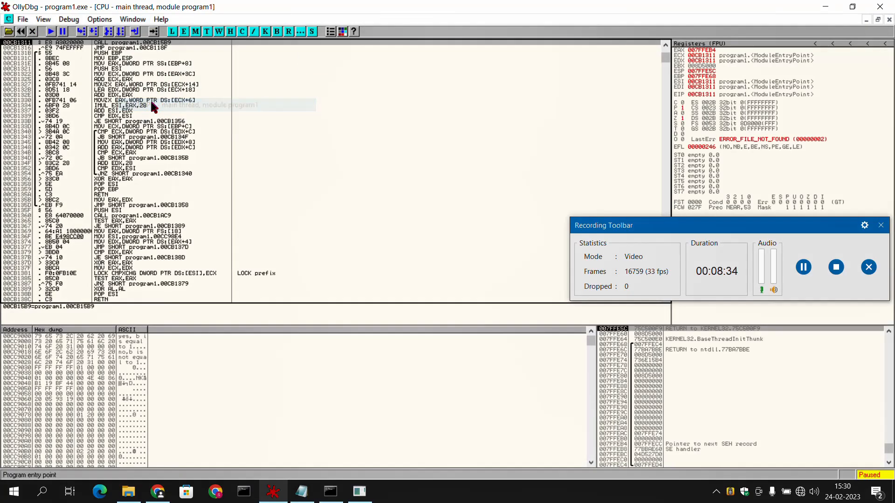
right_click(151, 106)
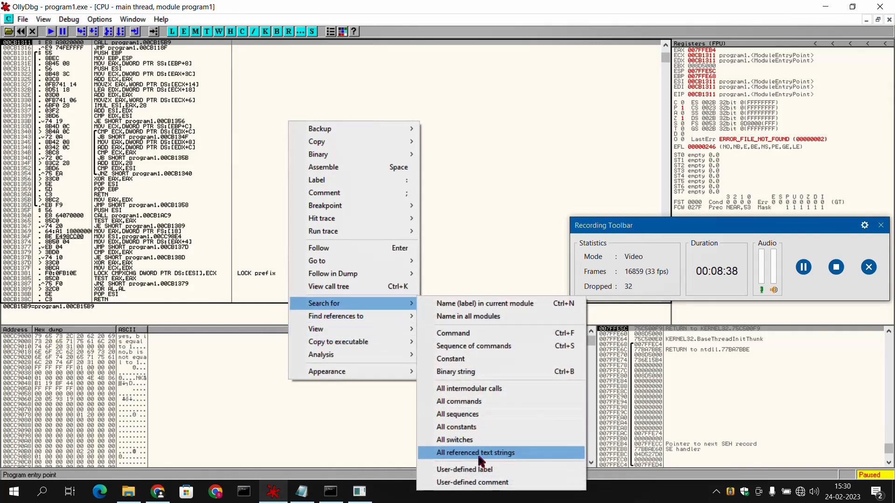
click(474, 452)
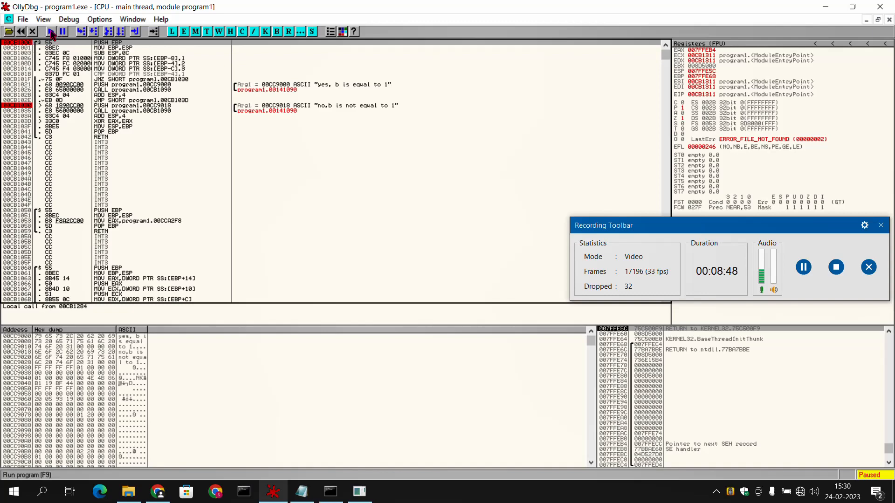
Step to the CMP at 00CB101B and assemble CMP DWORD PTR SS:[EBP-4],2 in its place
click(49, 31)
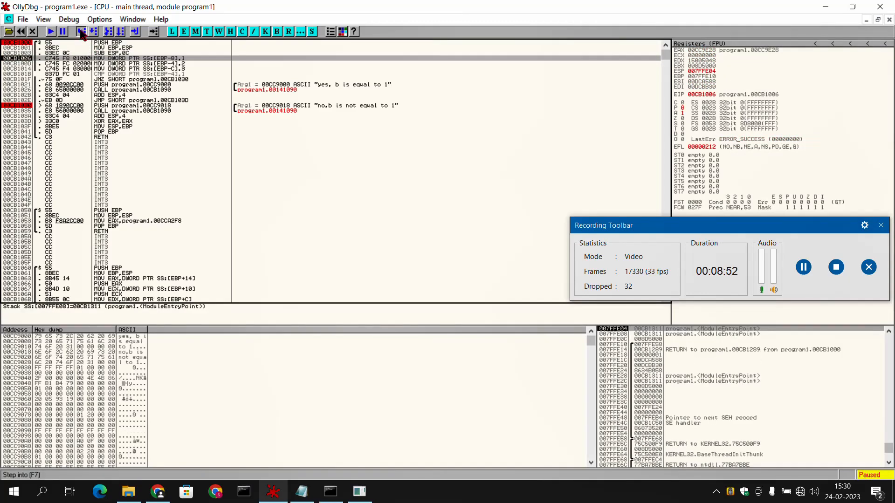
click(81, 32)
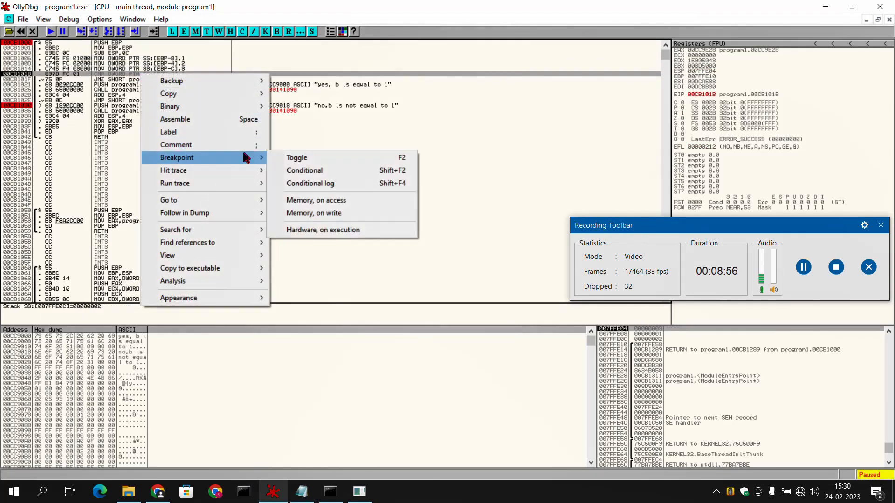
mouse_move(174, 119)
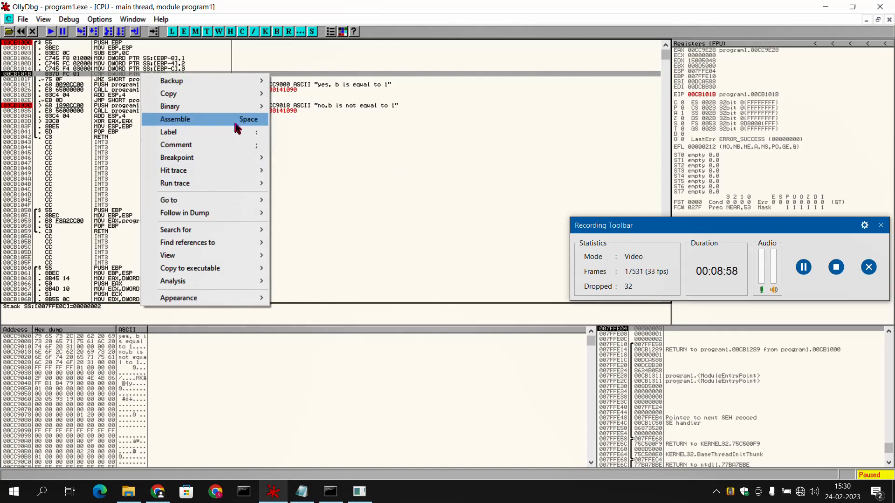
click(176, 119)
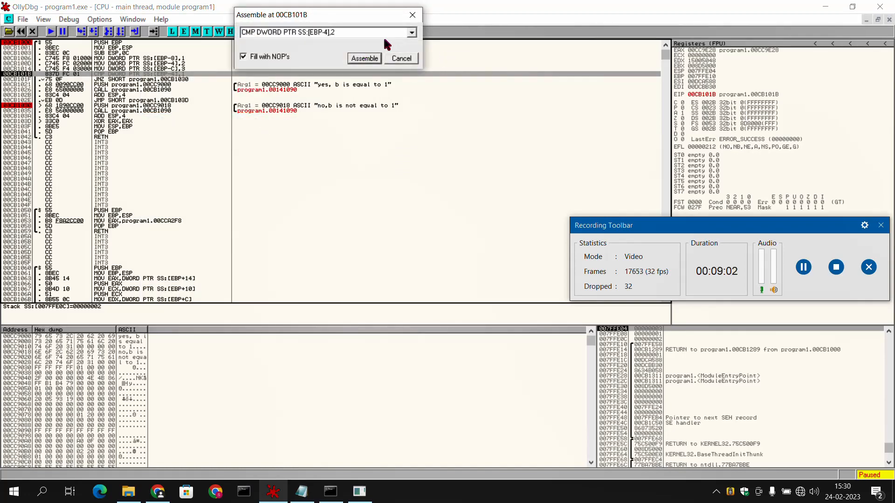
click(364, 58)
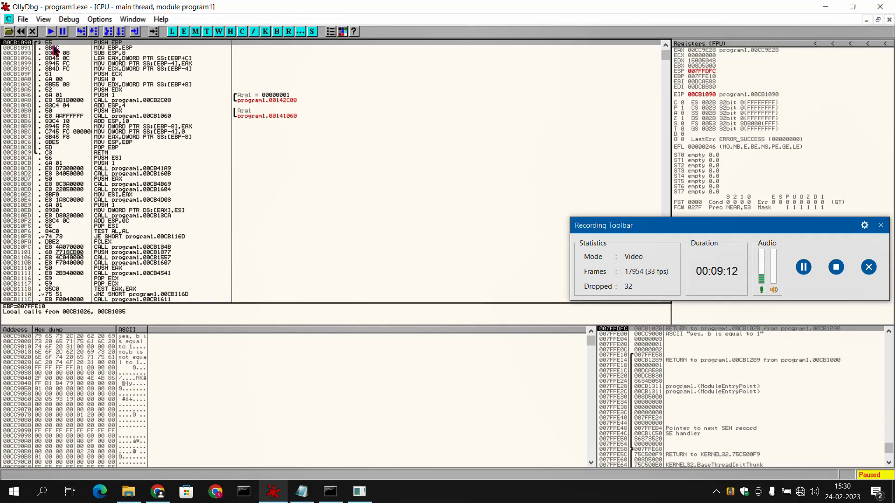
mouse_move(149, 51)
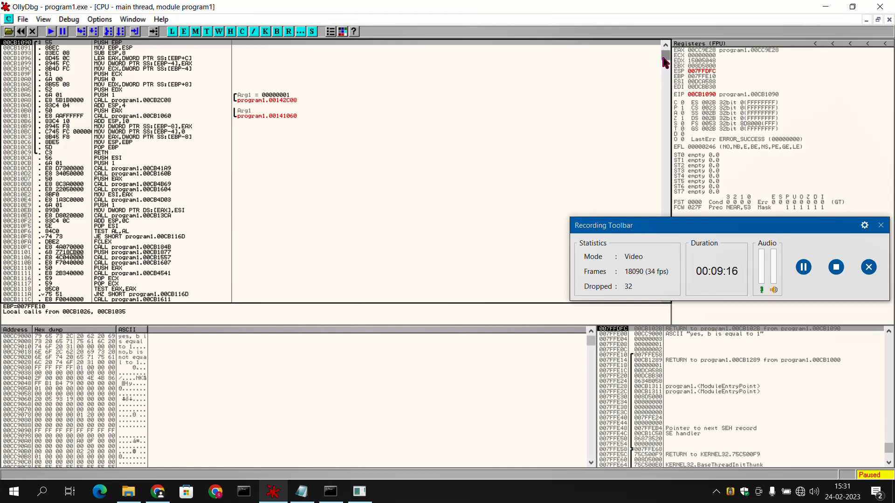
click(50, 31)
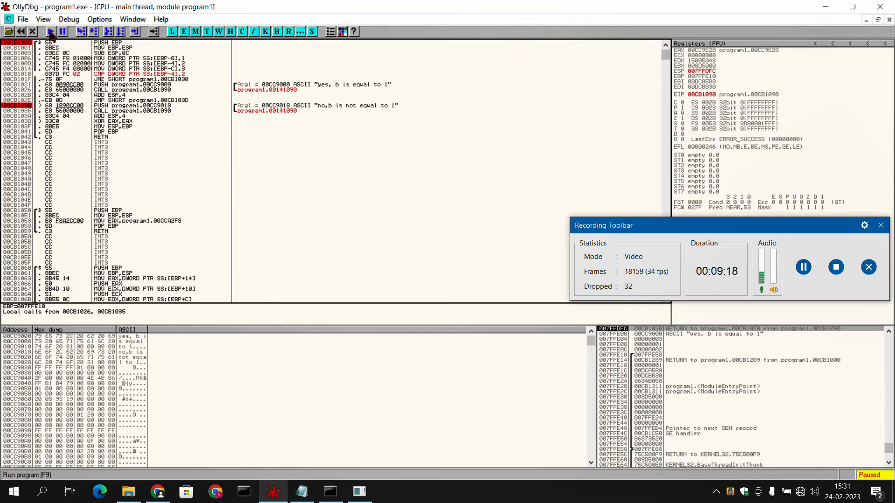
Run the patched program1 so the console prints 'yes, b is equal to 1'
click(49, 31)
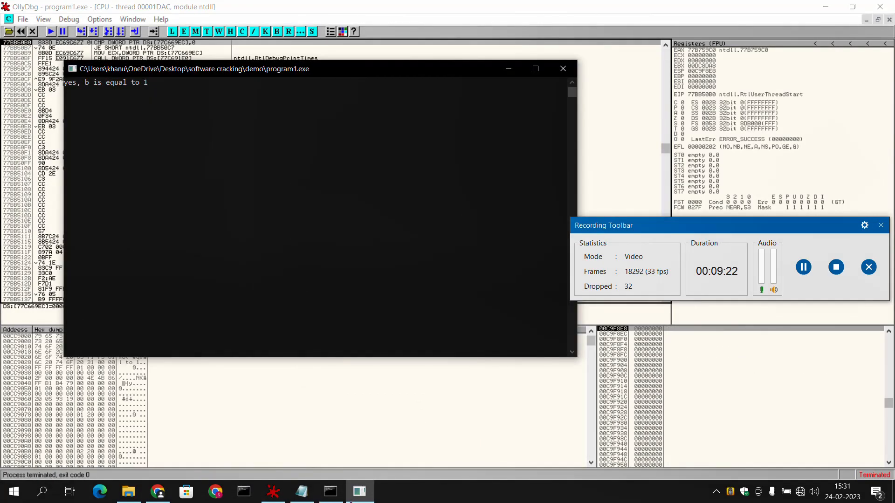
mouse_move(95, 95)
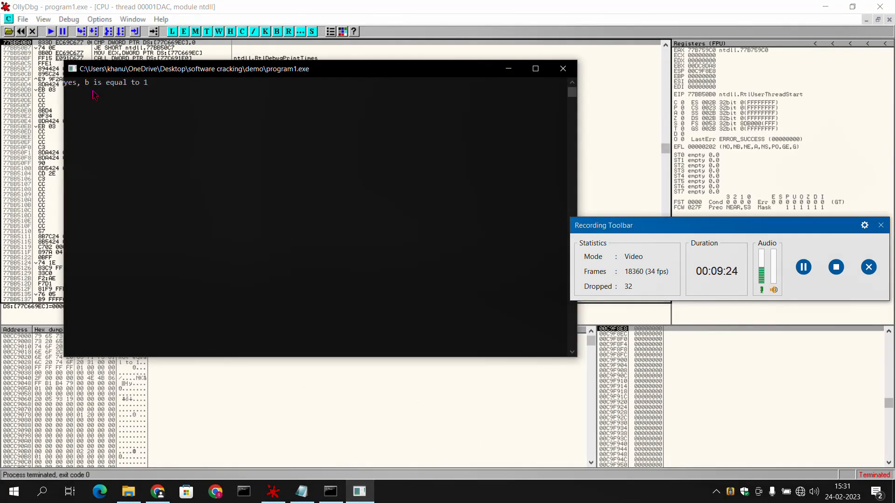
mouse_move(182, 94)
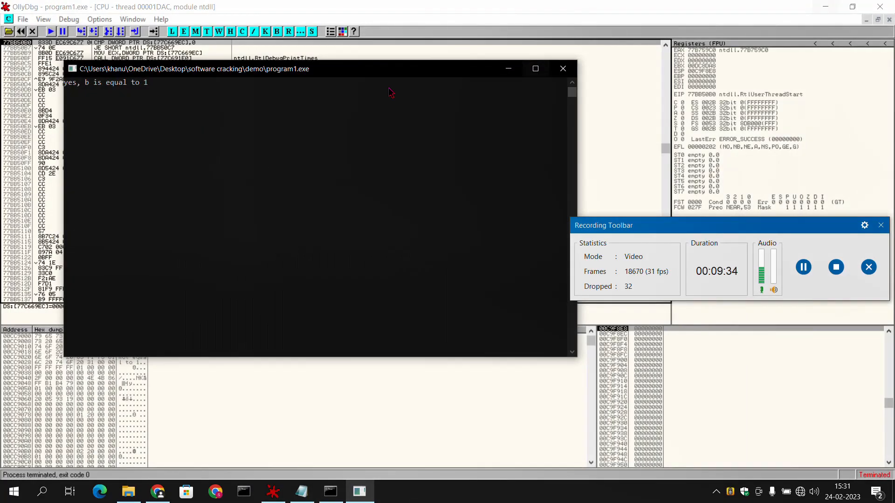
mouse_move(351, 78)
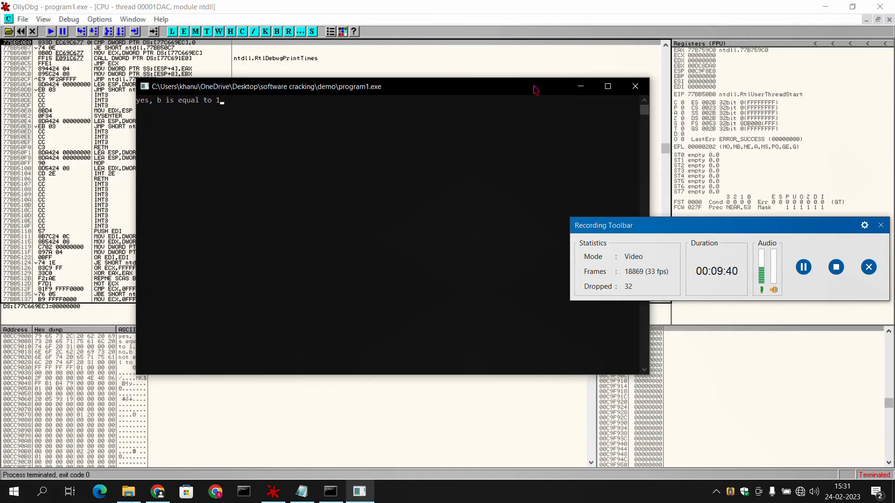
mouse_move(580, 86)
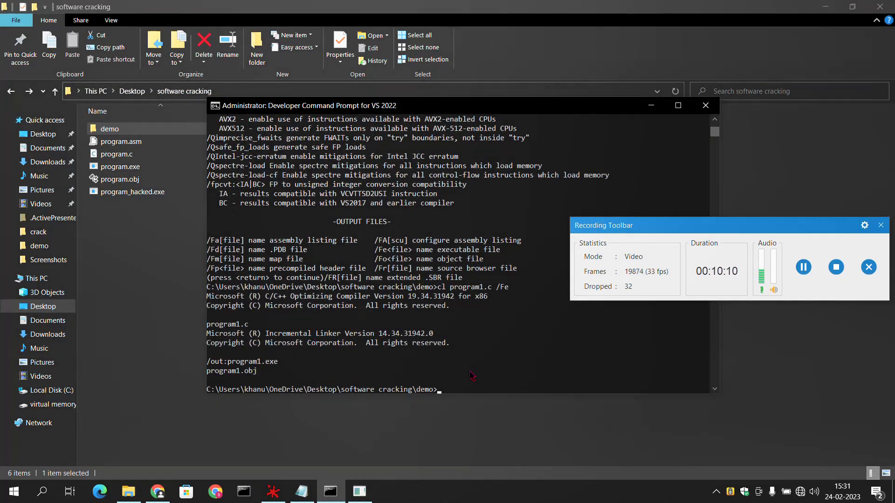
From the software cracking folder, run program.exe and program_hacked.exe to compare their messages
text(cd)
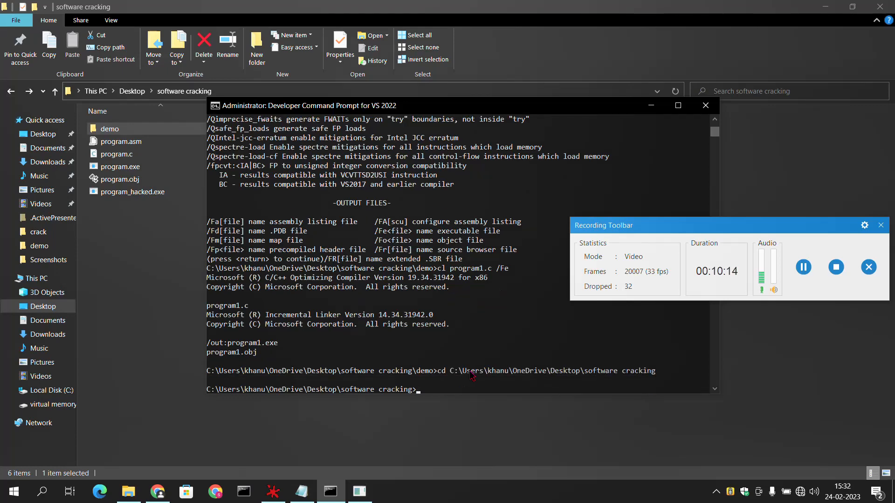
click(677, 105)
text(dir)
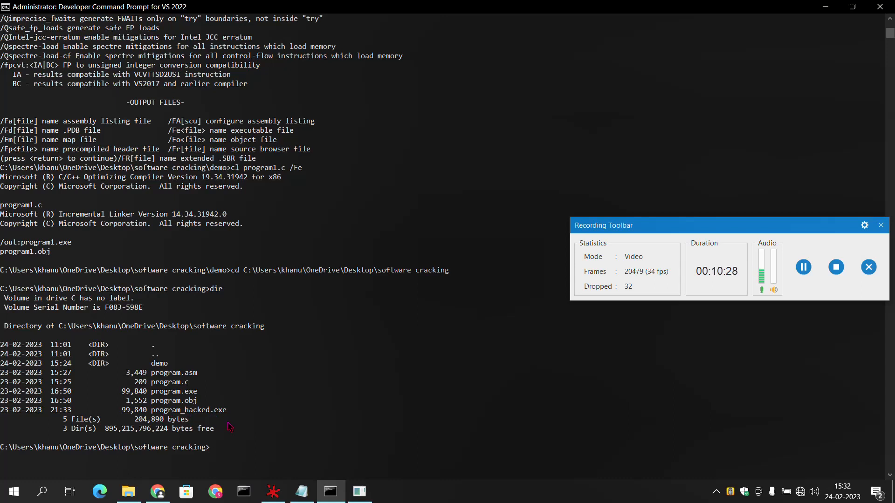
text(progra)
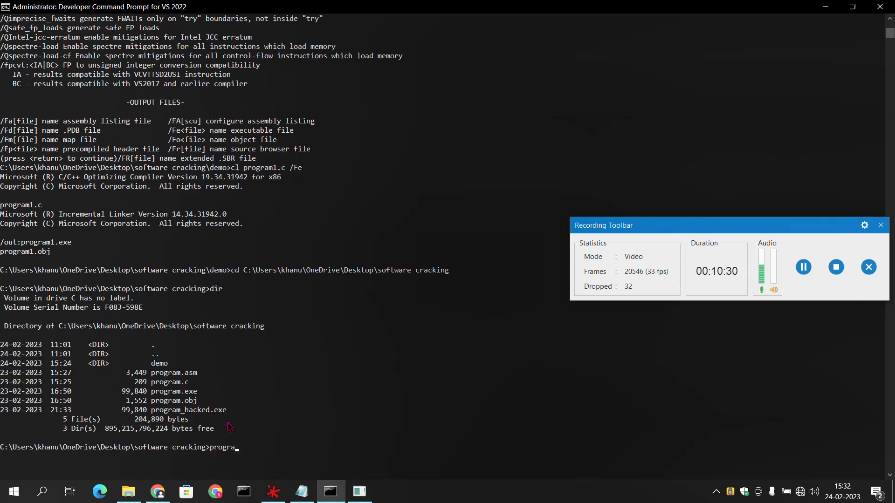
text(m.exe)
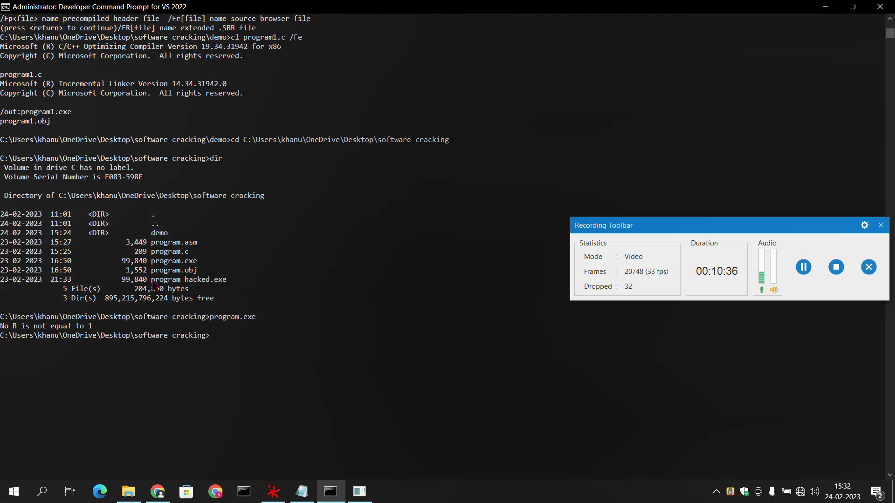
double_click(185, 280)
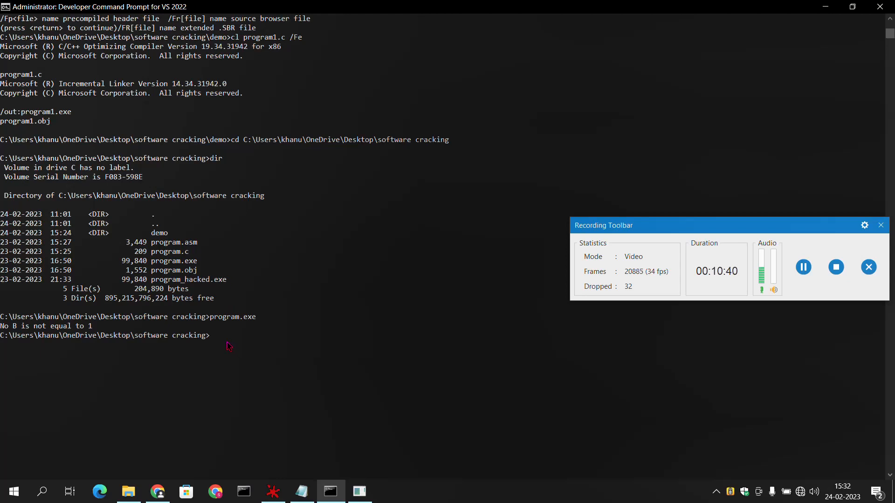
text(program_hacked.exe)
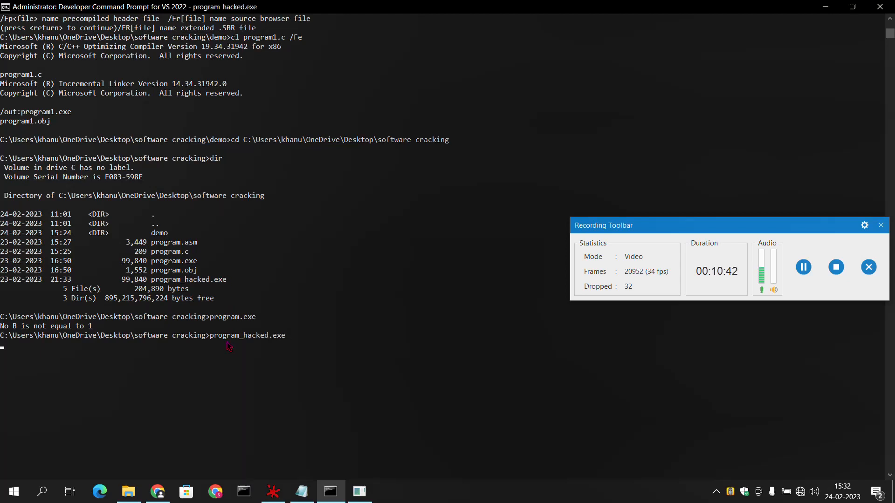
key(enter)
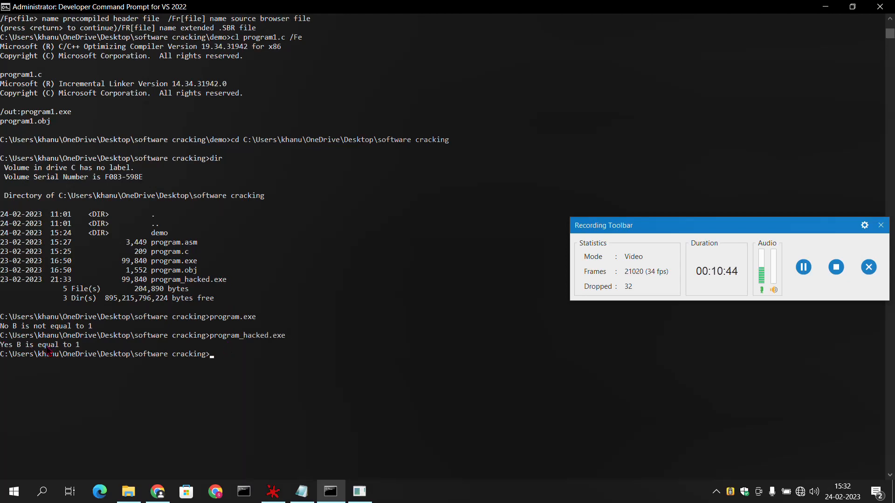